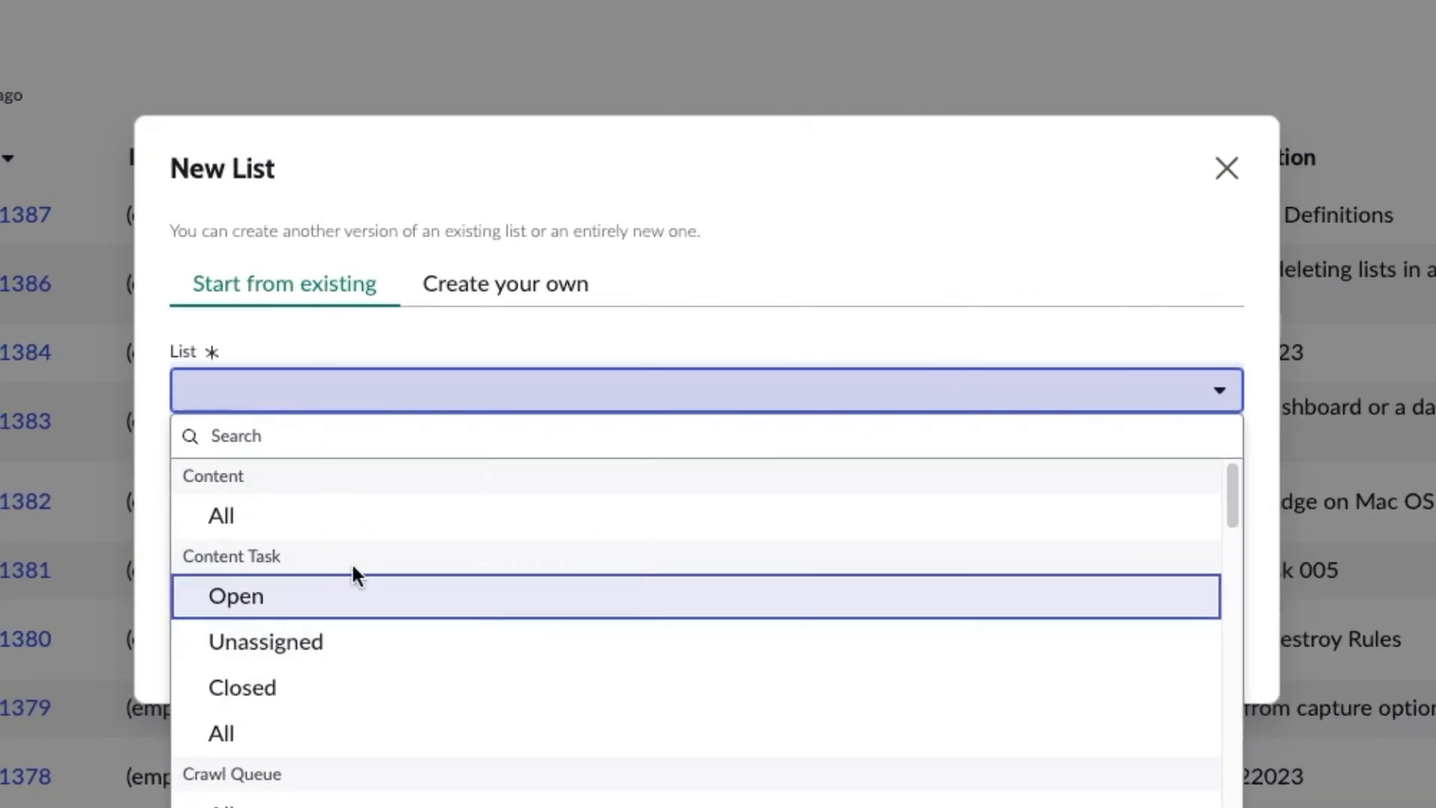
Return to the workspace Home tab showing content counters and recent records.
left_click(504, 282)
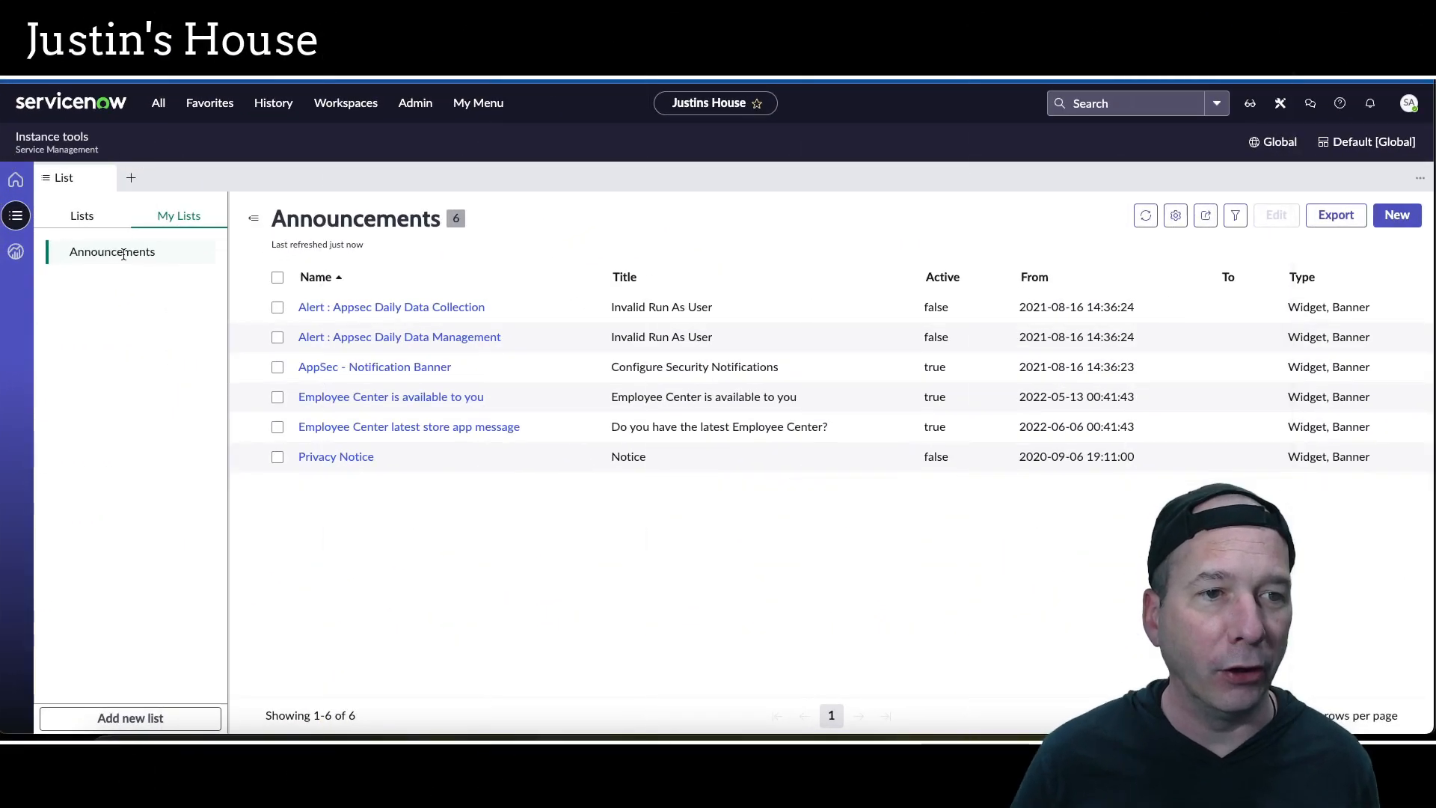
left_click(1176, 215)
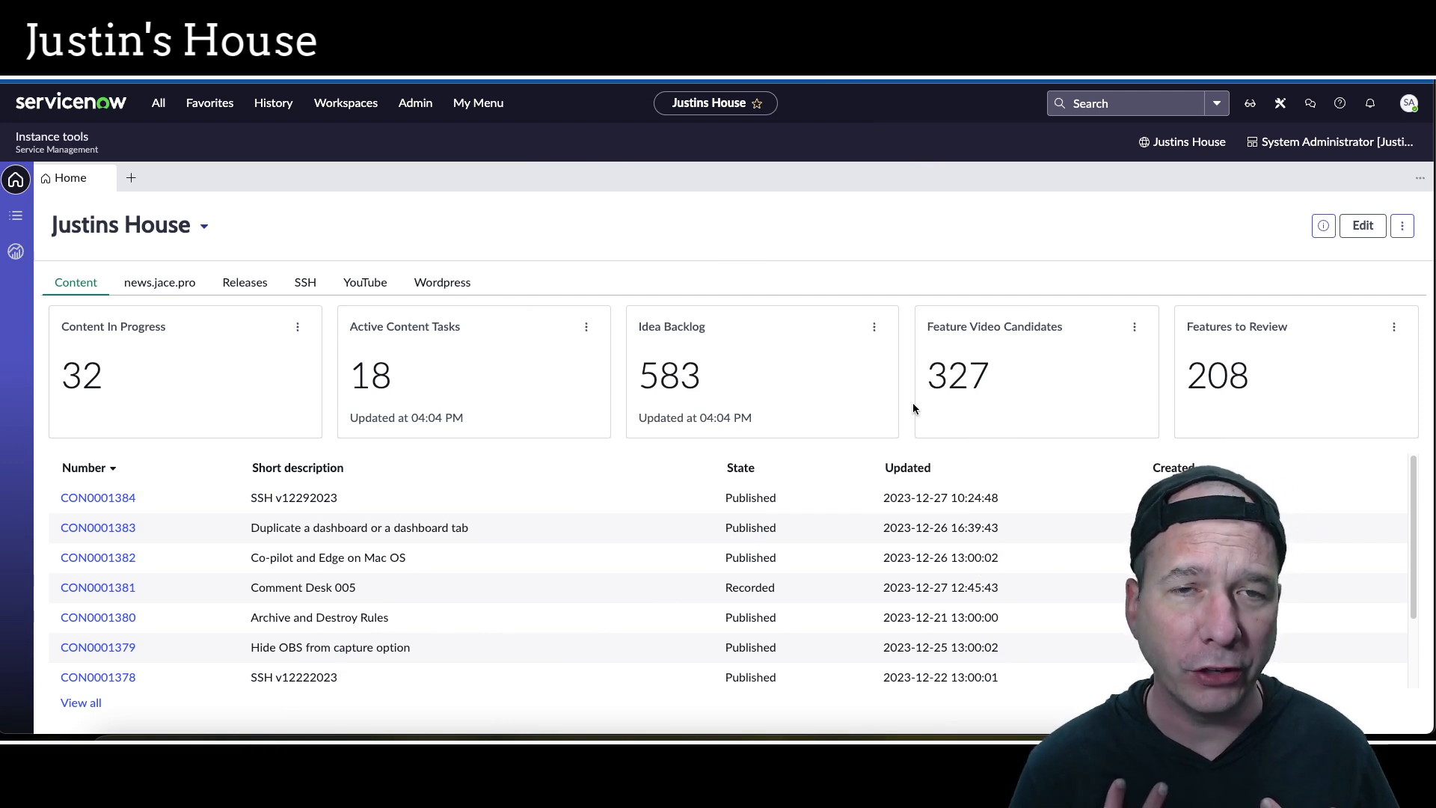
mouse_move(138, 254)
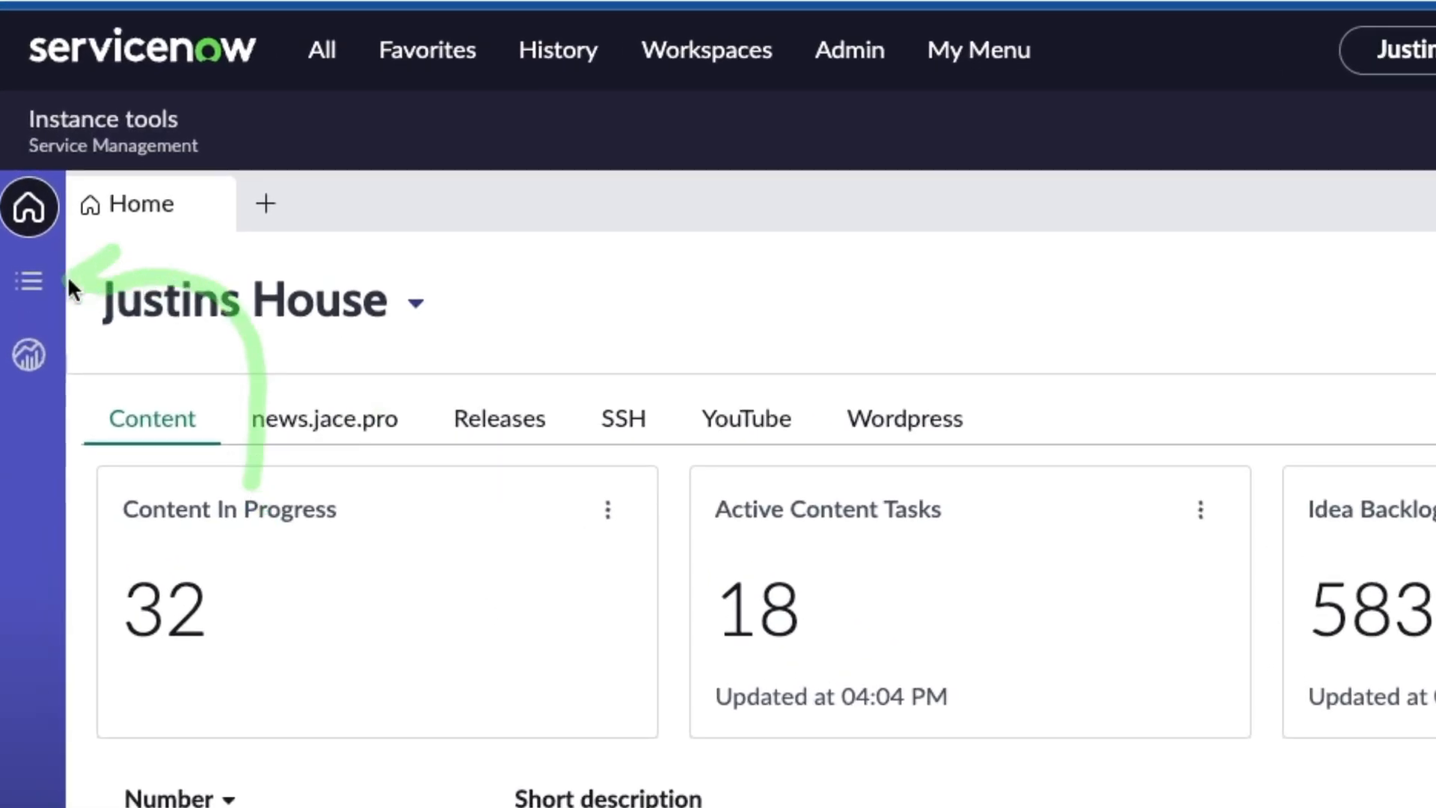
mouse_move(92, 320)
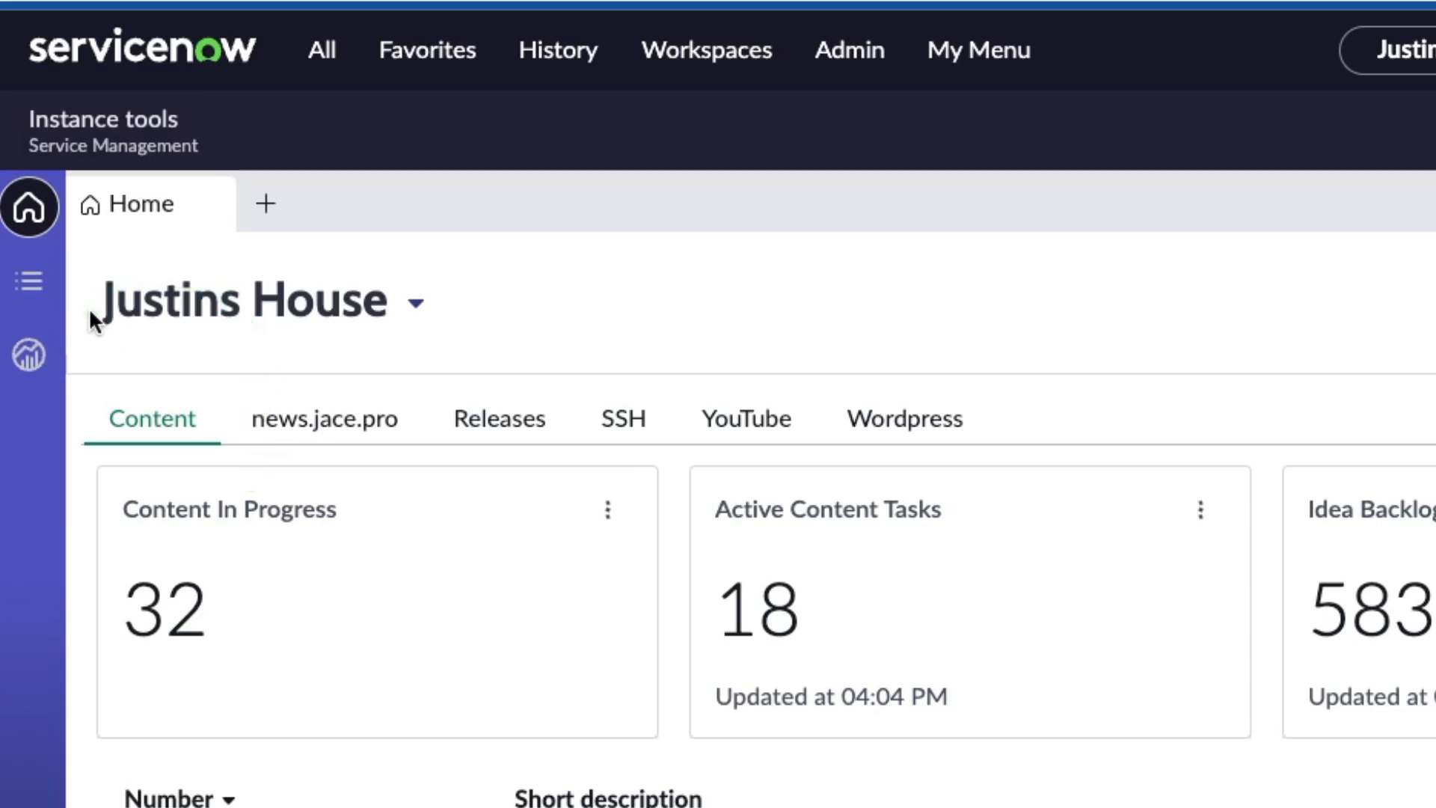
Show the Lists view with all 368 Content records and browse the available lists.
left_click(27, 281)
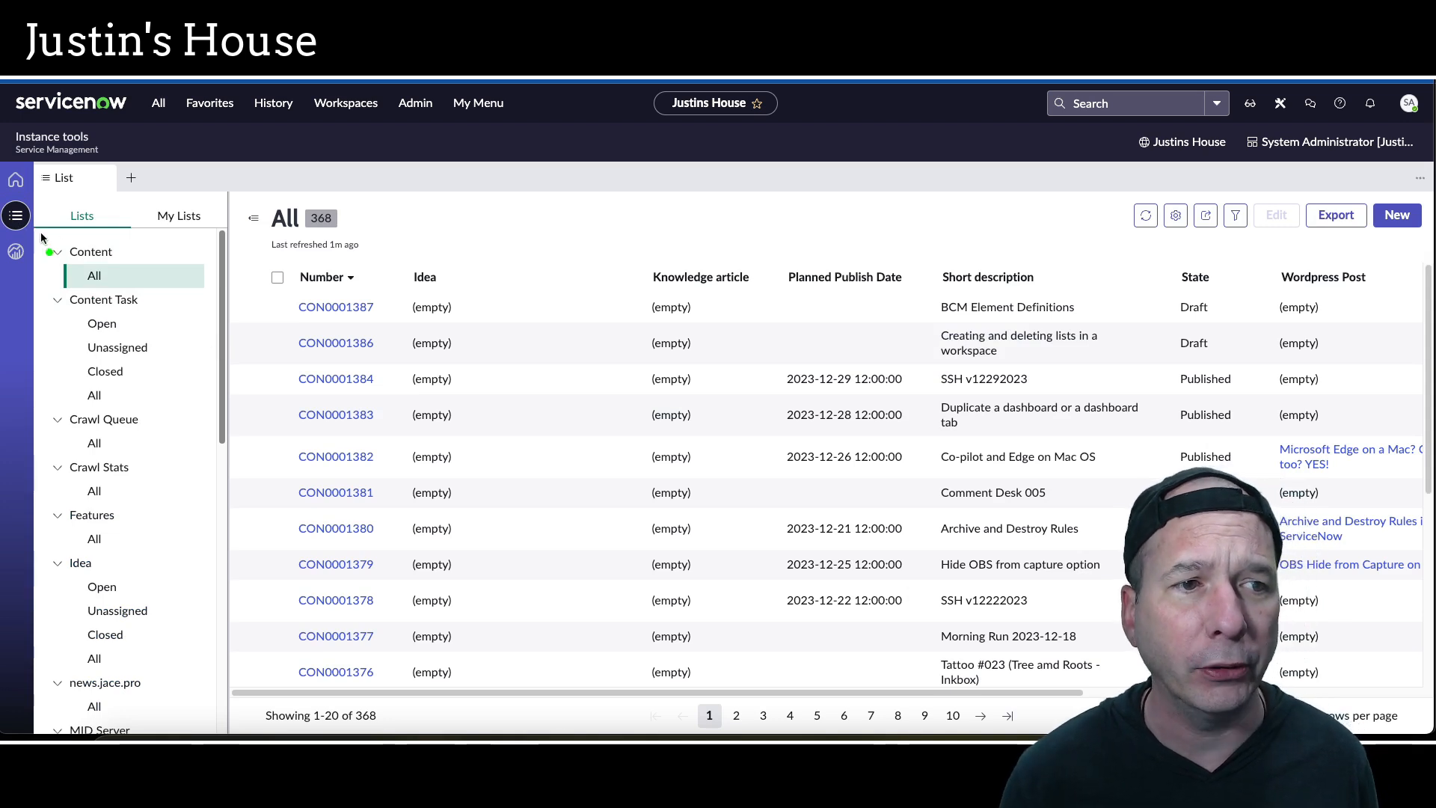
mouse_move(166, 418)
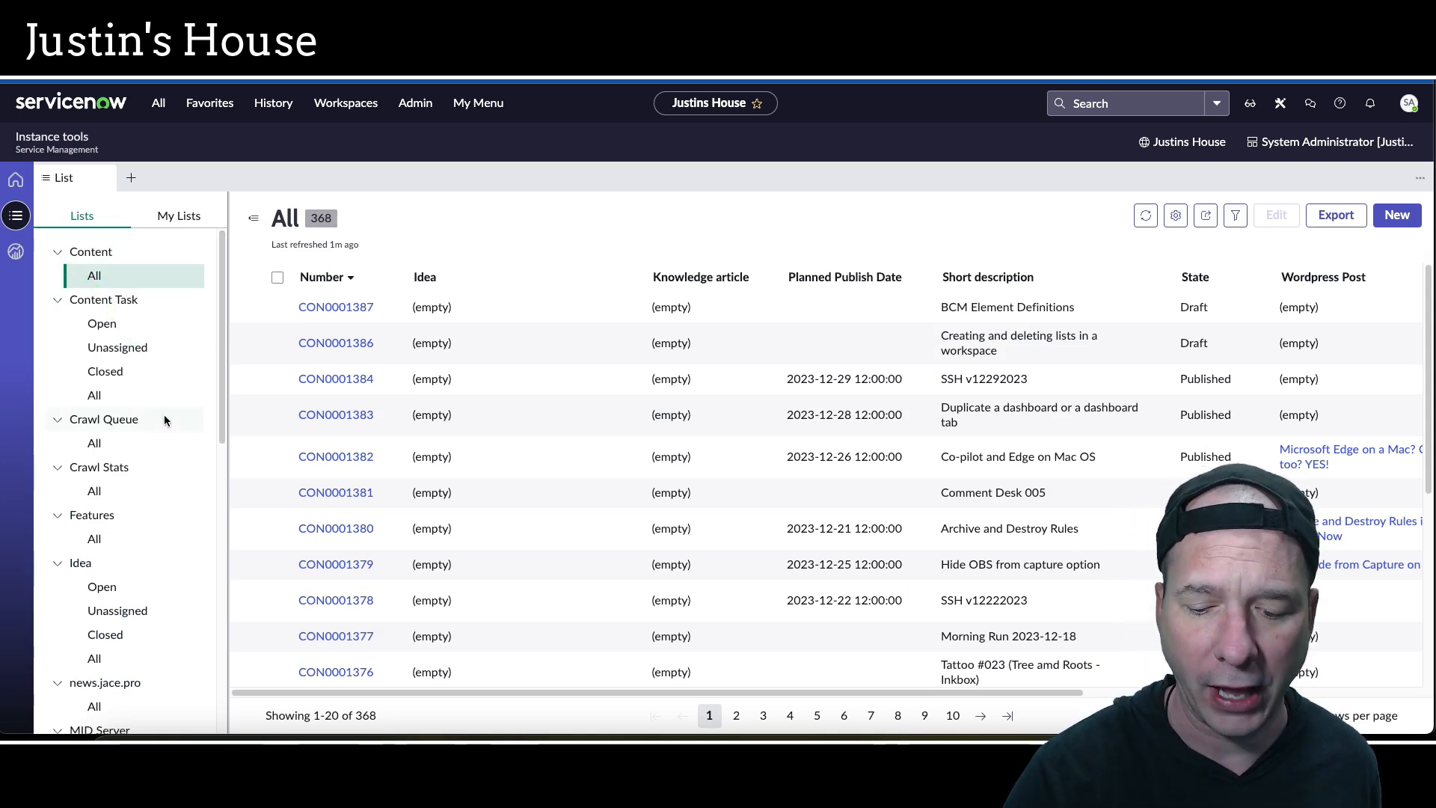
mouse_move(36, 234)
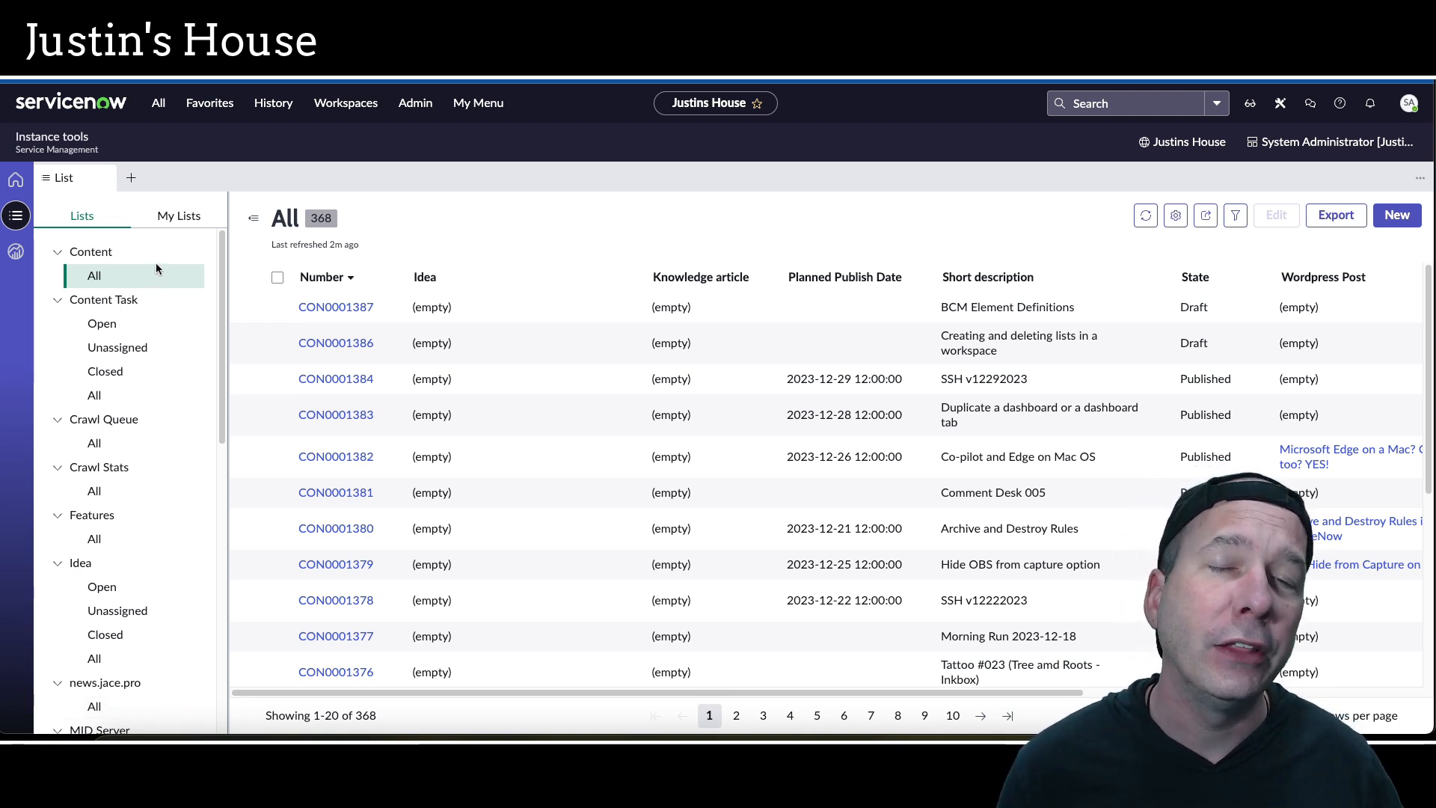
scroll("down", 3)
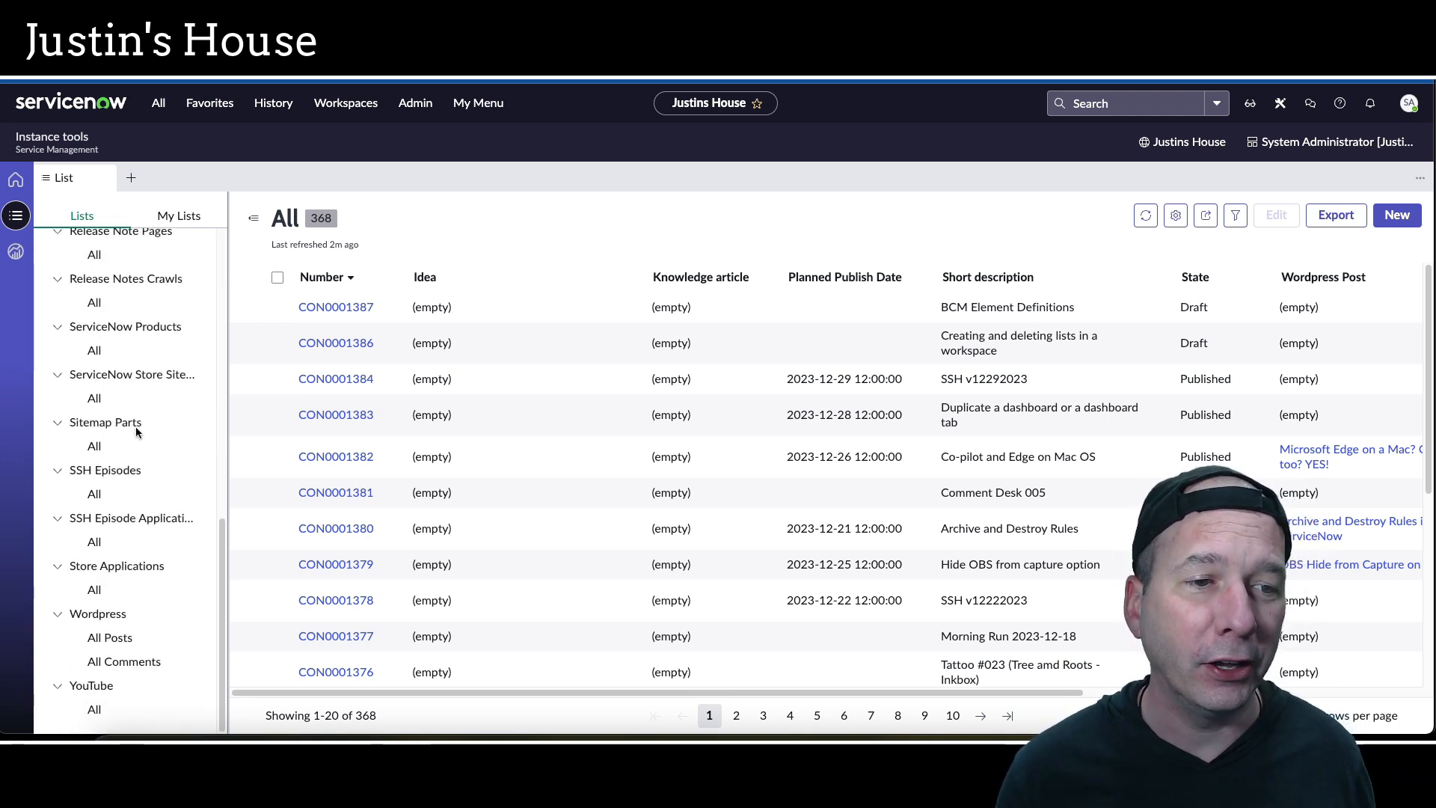
scroll("up", 3)
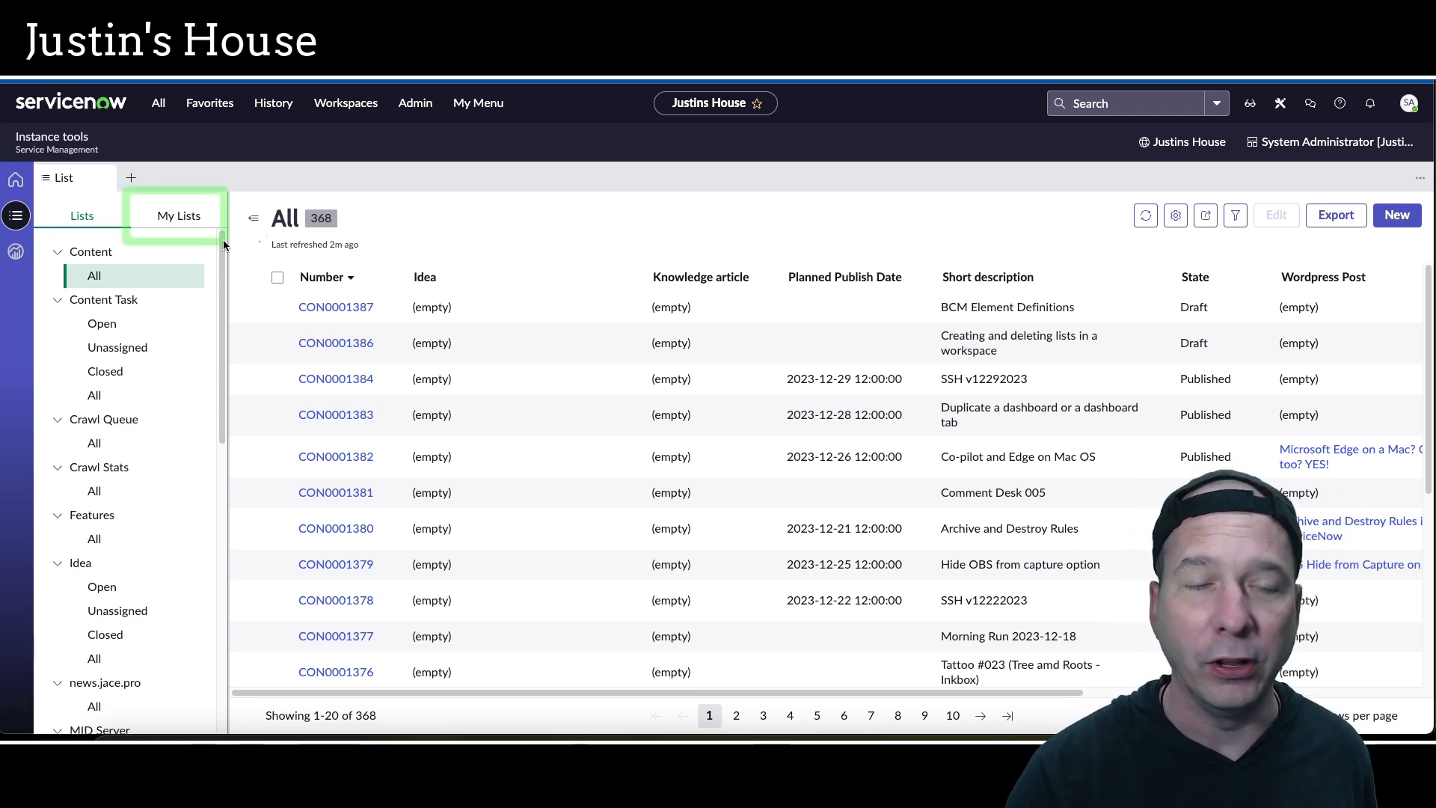
Start a new personal list under My Lists, prefilled as 'All - Copy'.
left_click(178, 216)
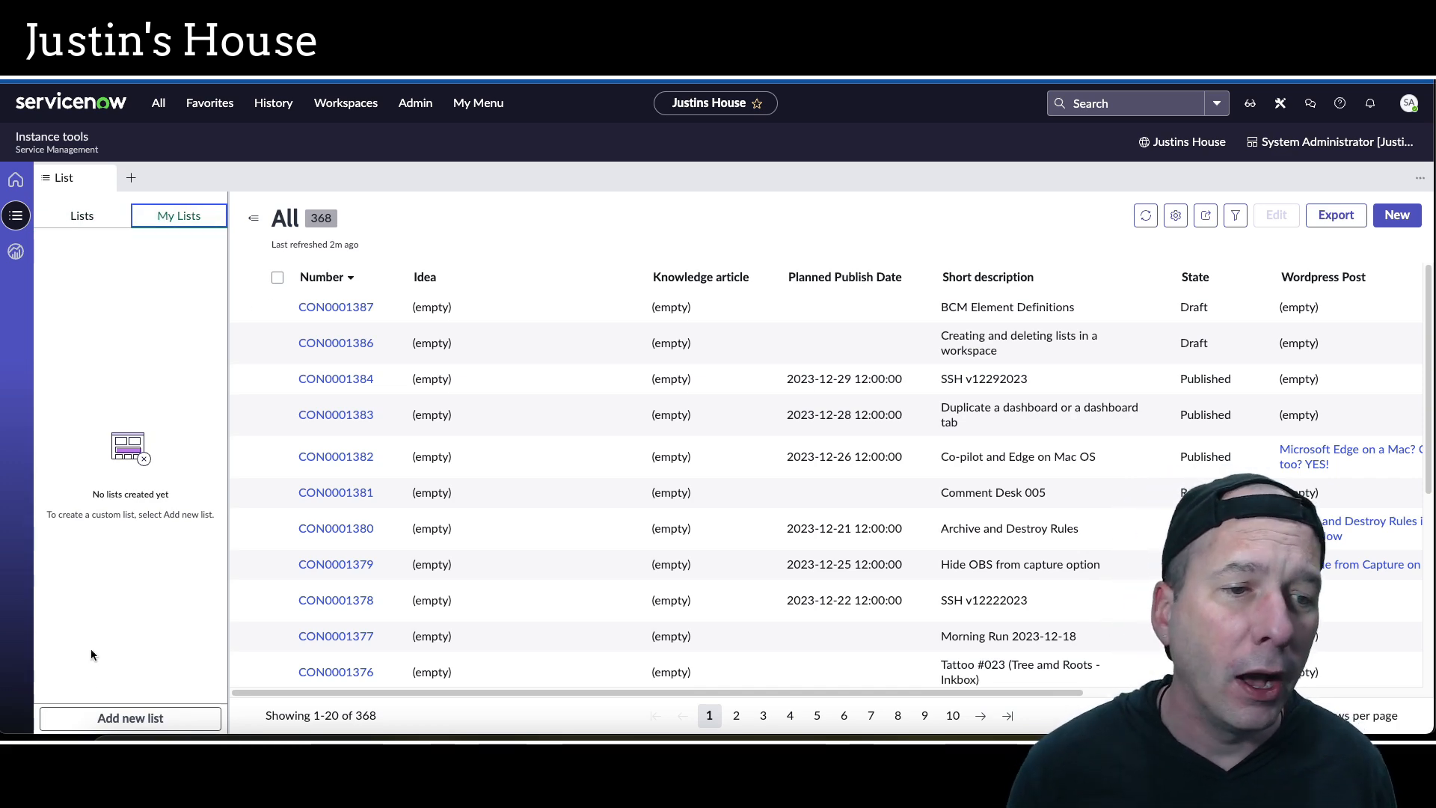
left_click(128, 718)
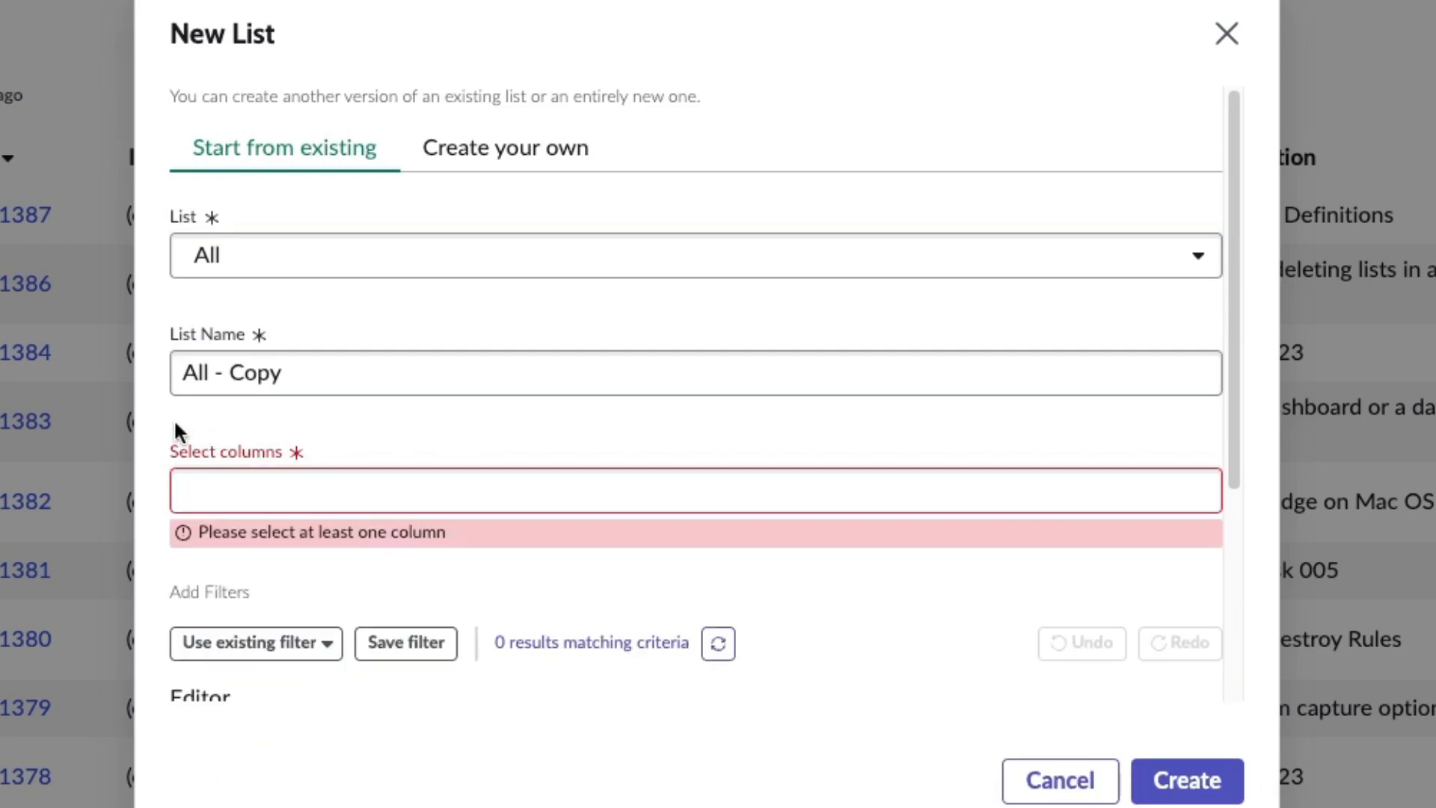
scroll("down", 3)
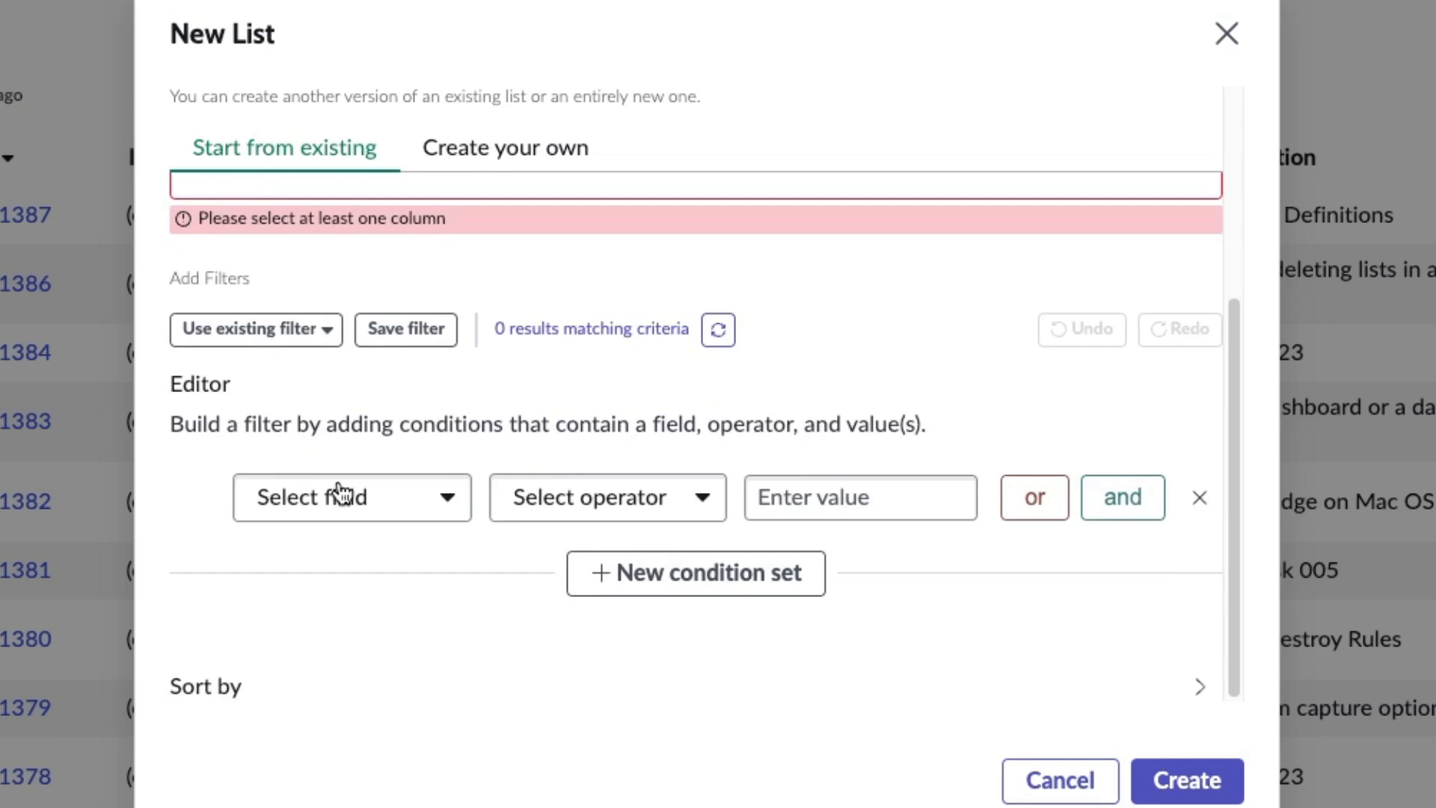
scroll("up", 3)
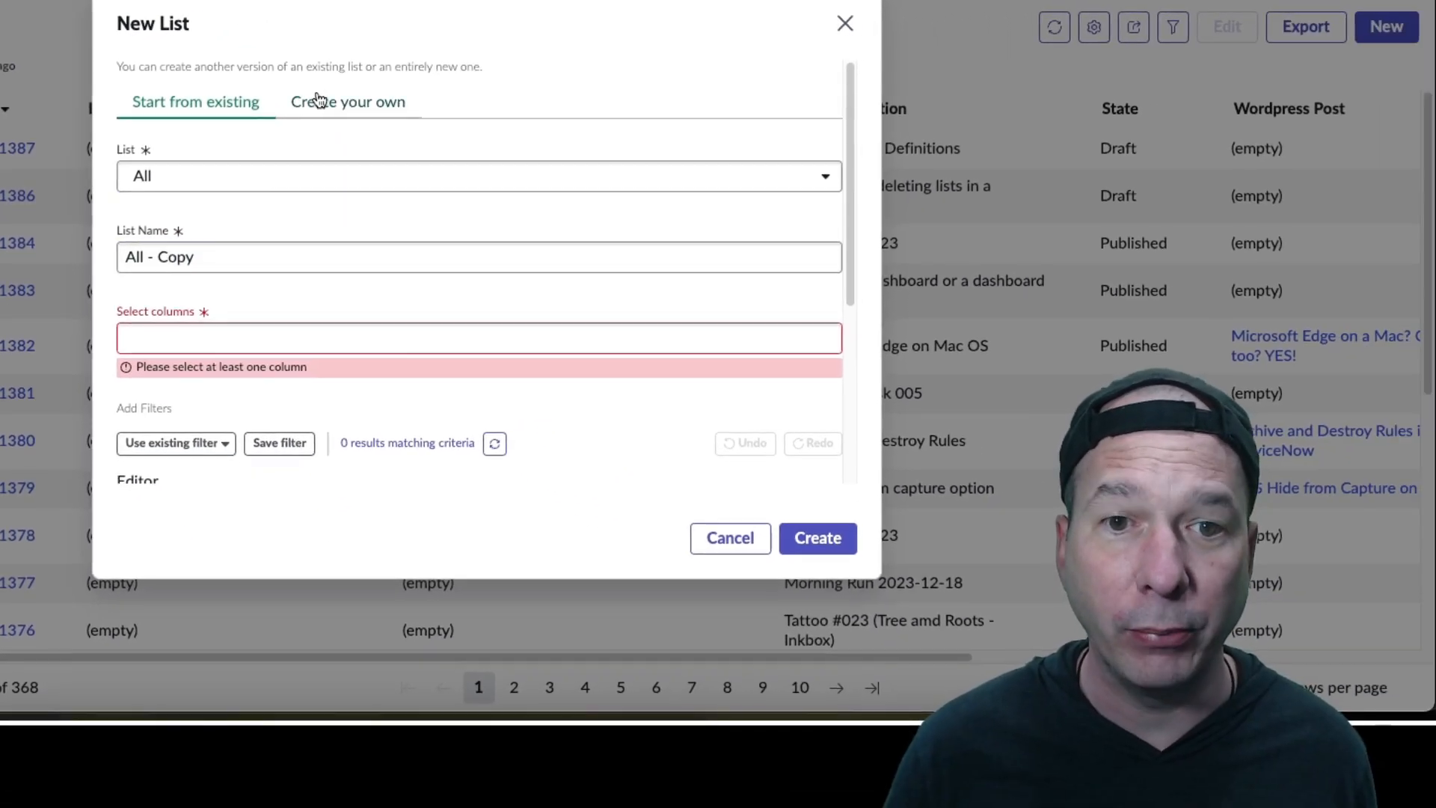
left_click(347, 101)
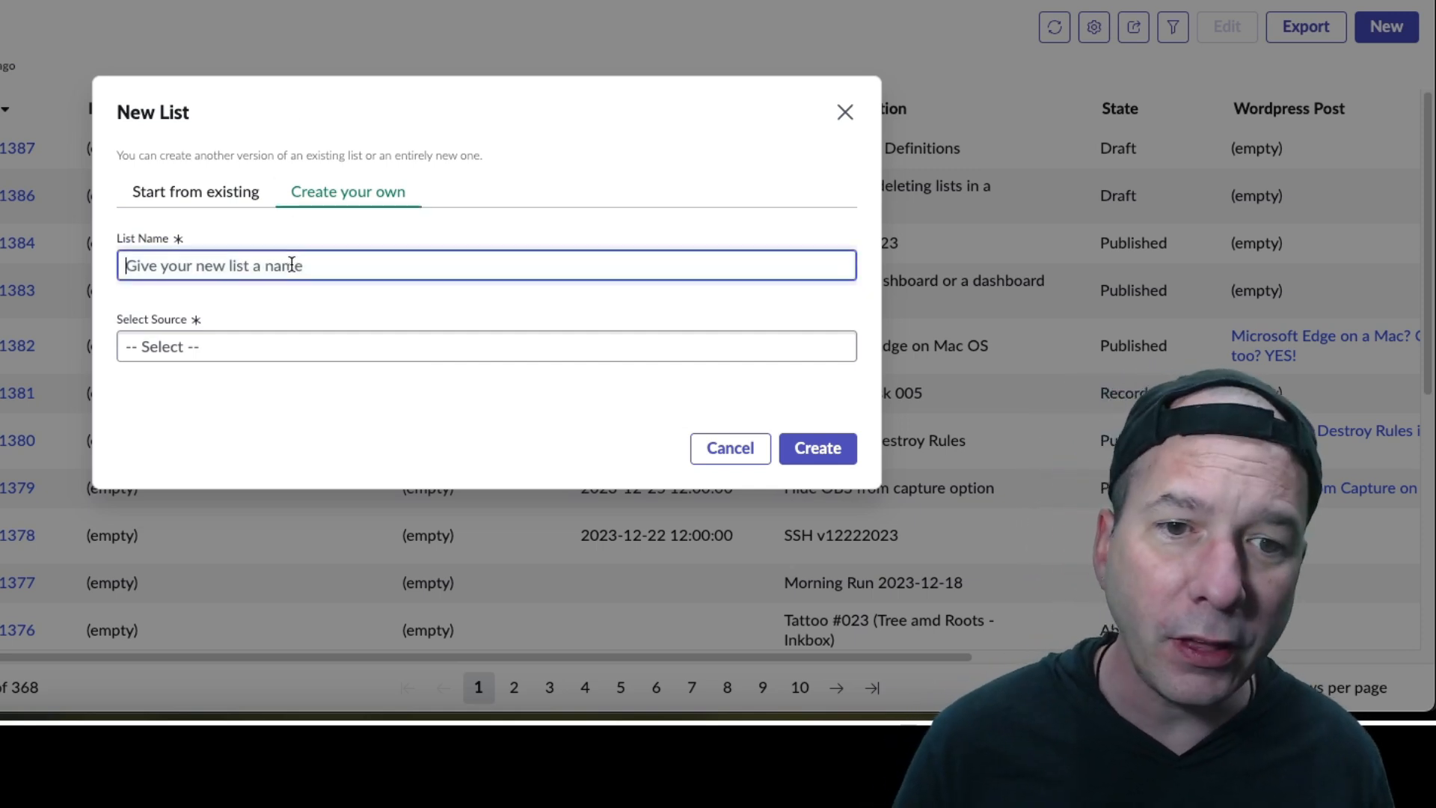
Name the list 'Announcements' with the Announcement source table and create it.
type("A")
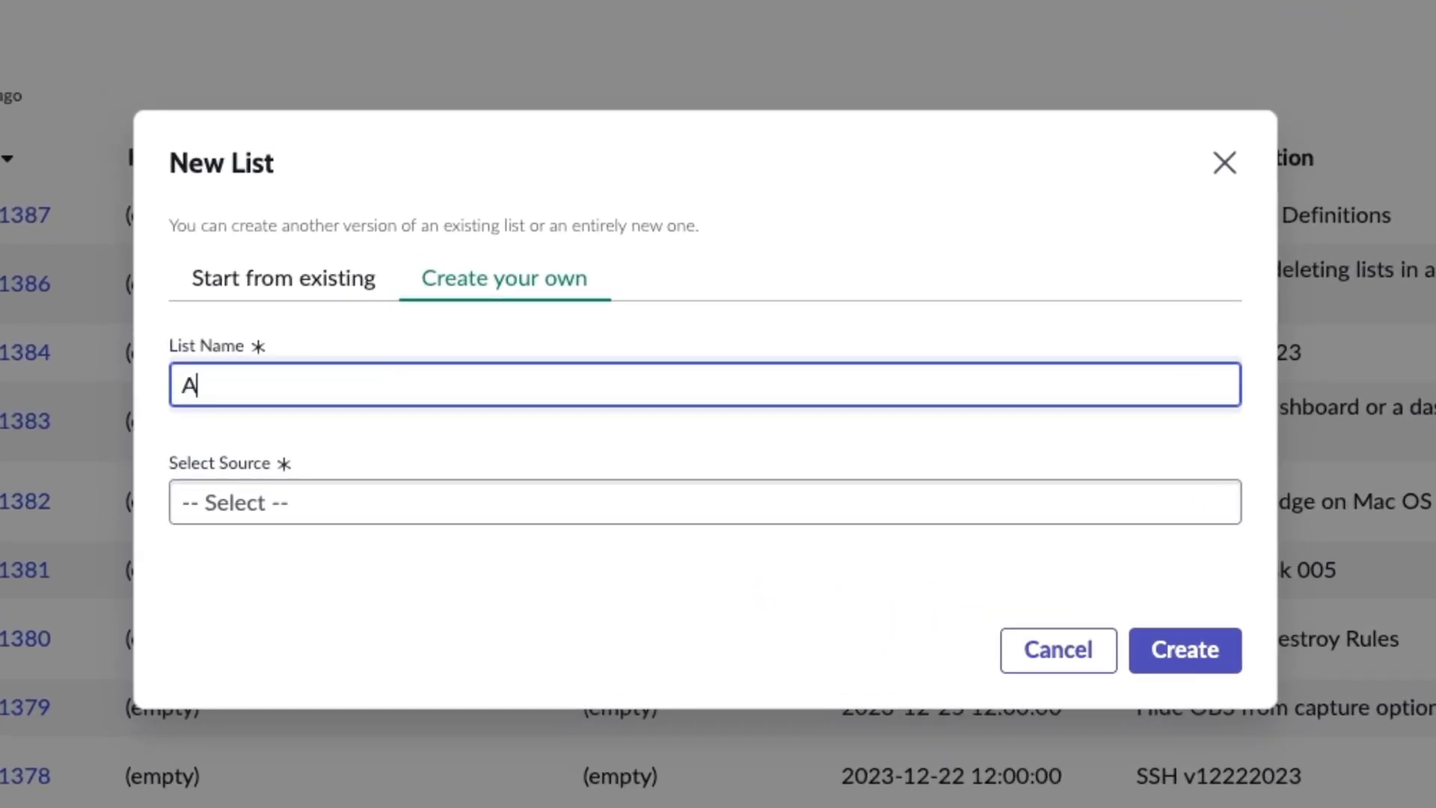
type("nnouncements")
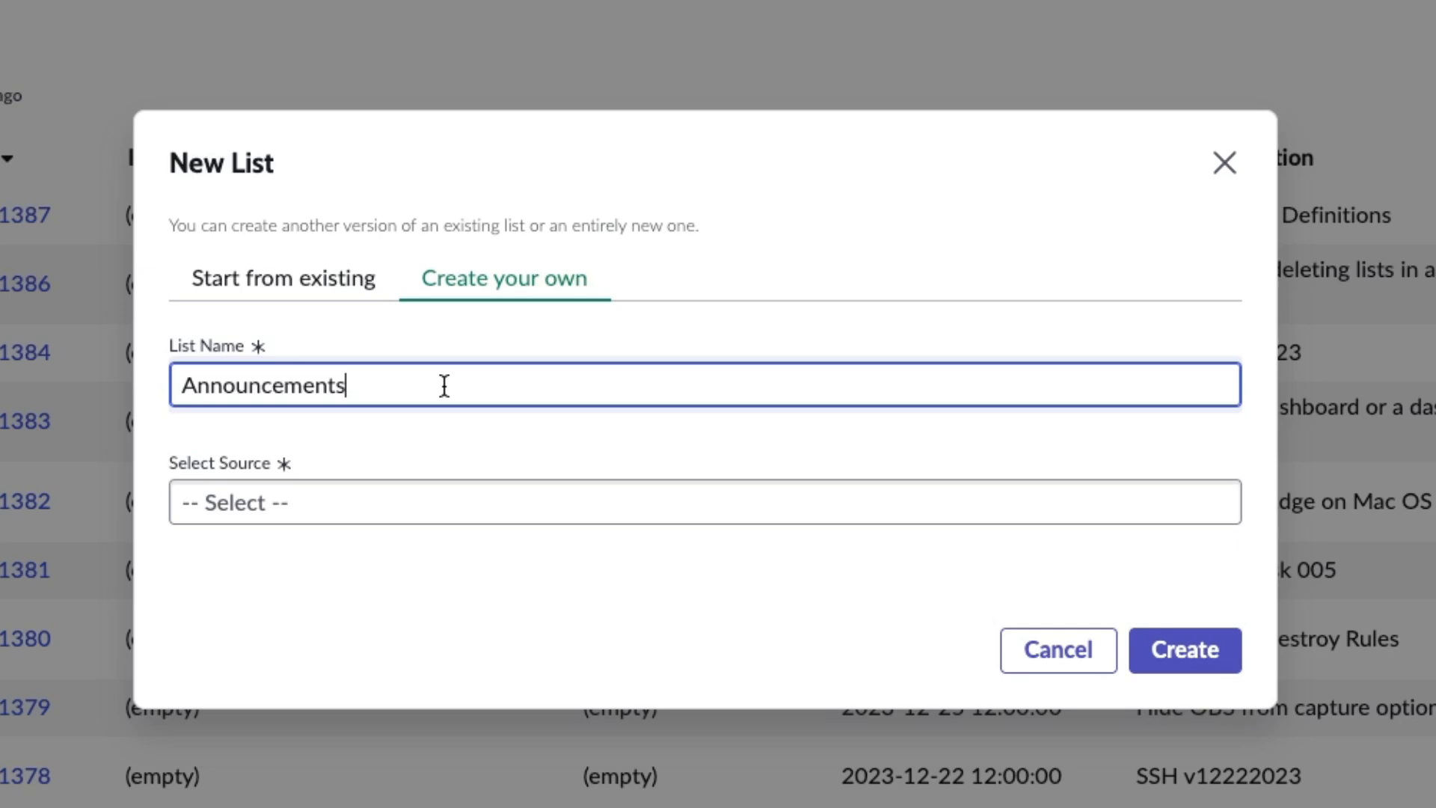
mouse_move(462, 374)
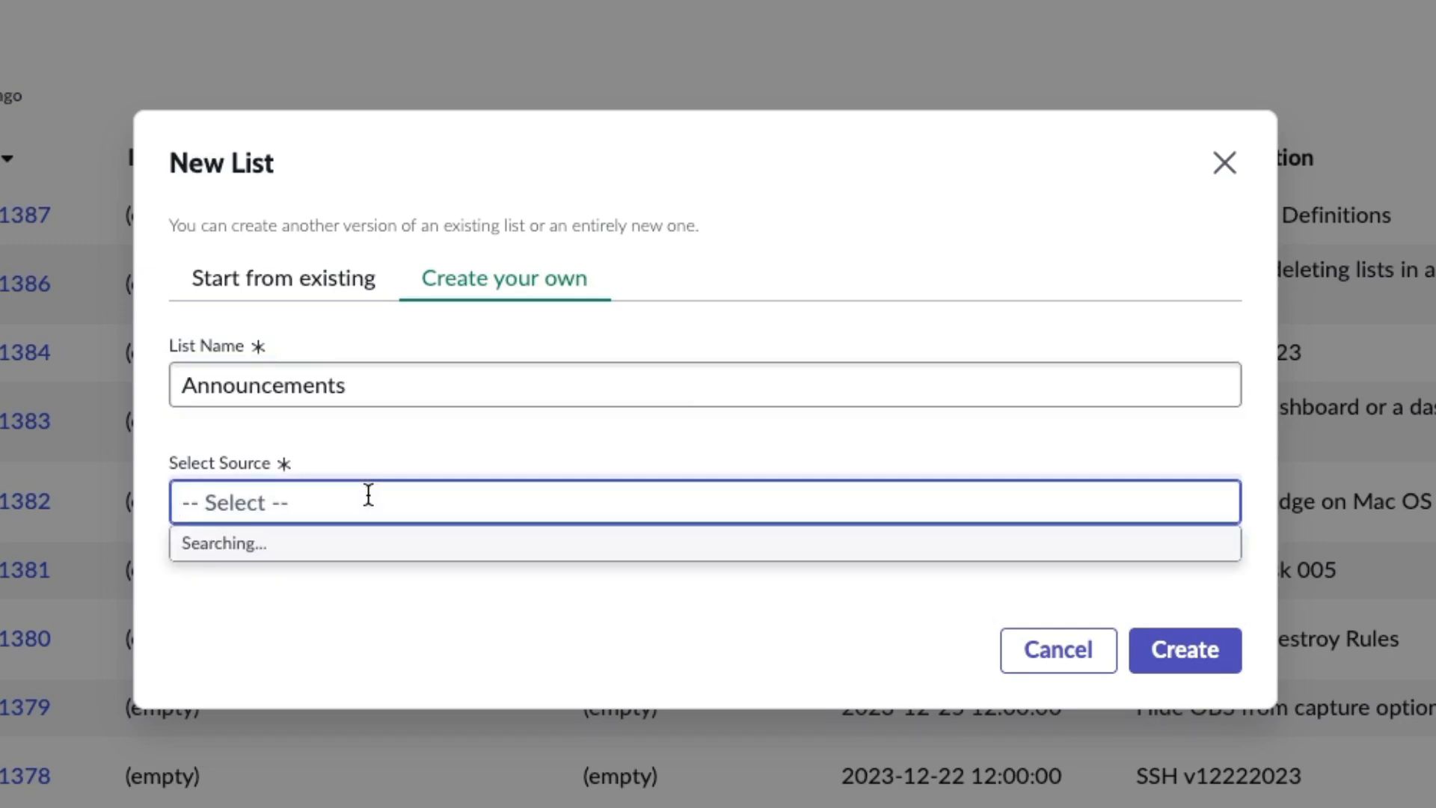
type("a")
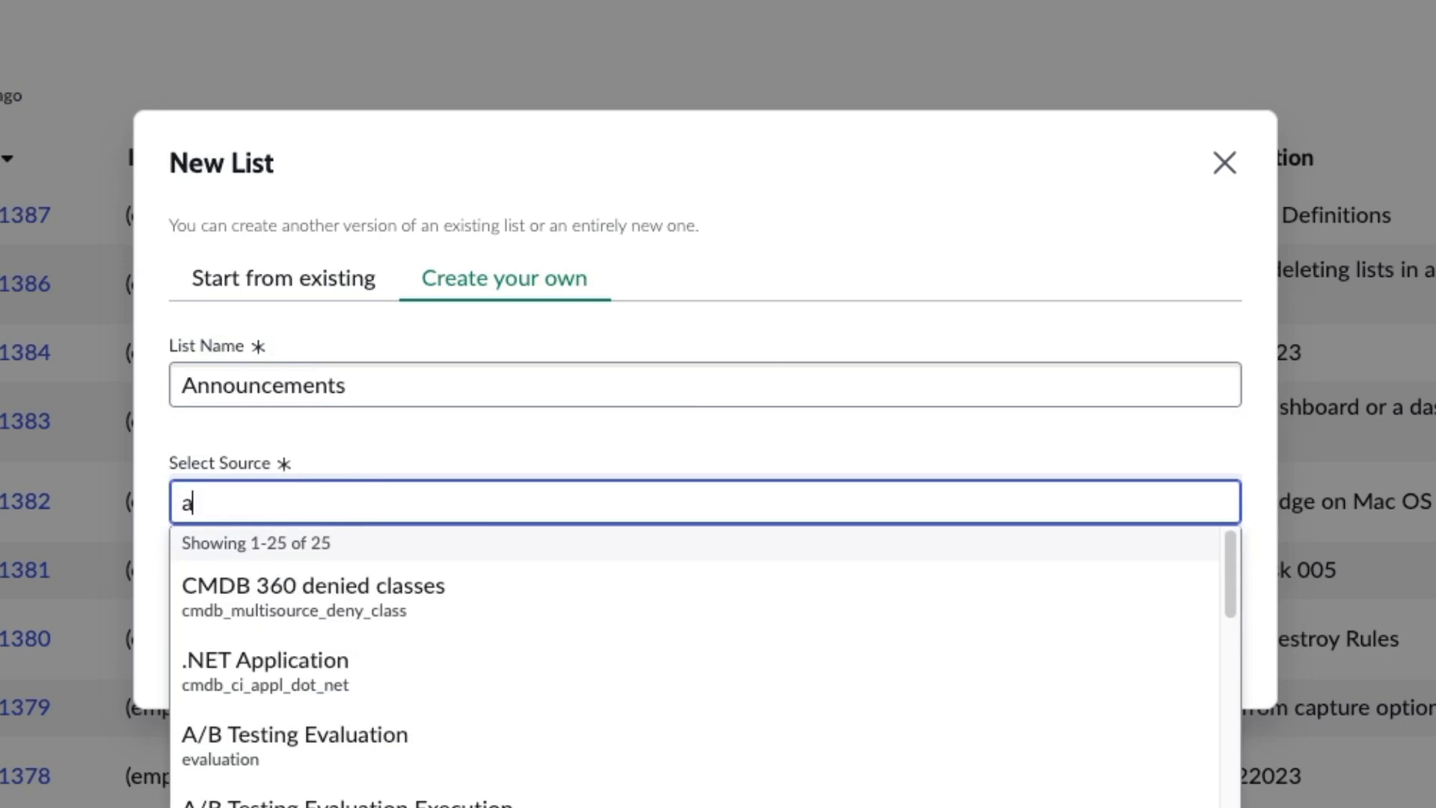
type("nnouncement")
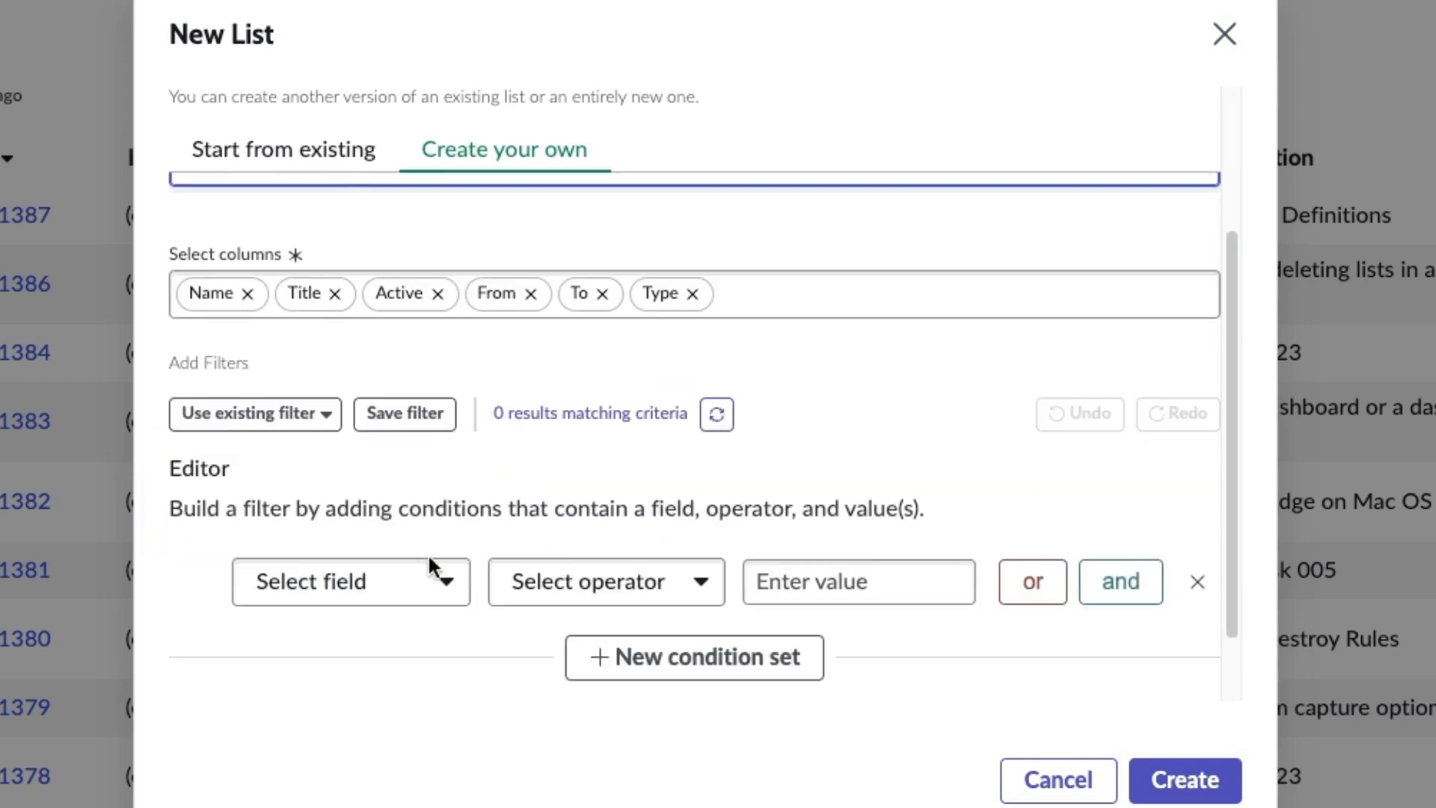
scroll("down", 3)
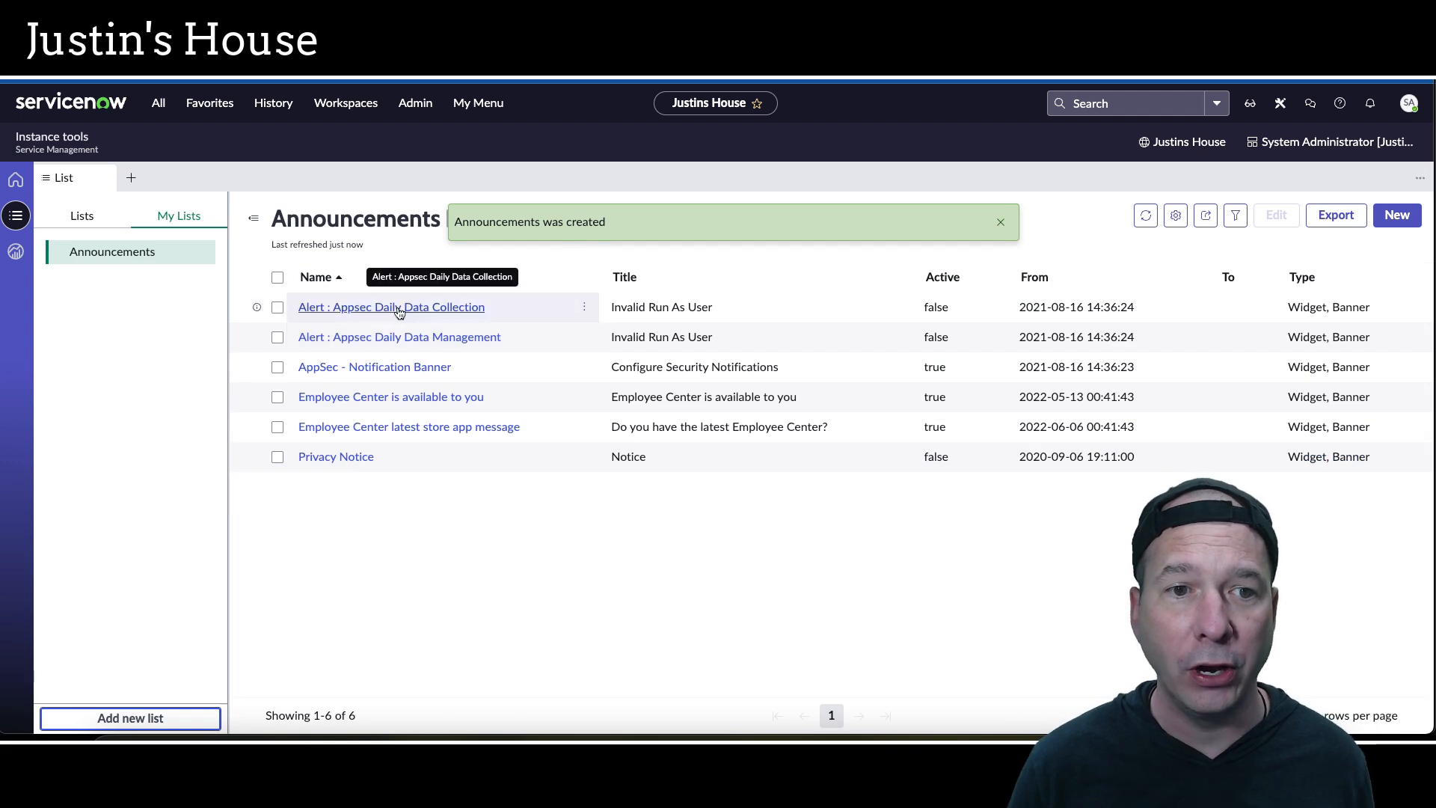
left_click(390, 307)
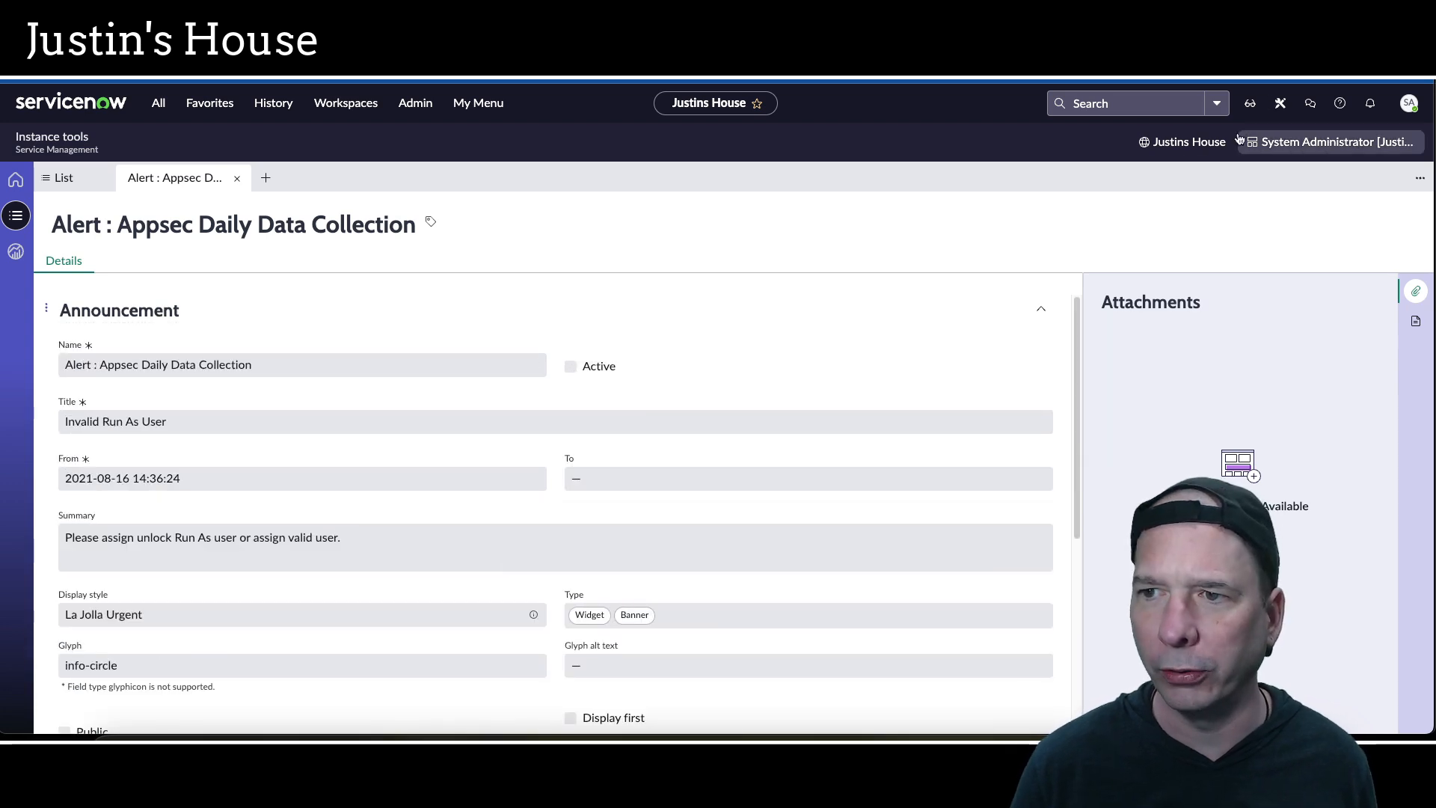
left_click(1188, 142)
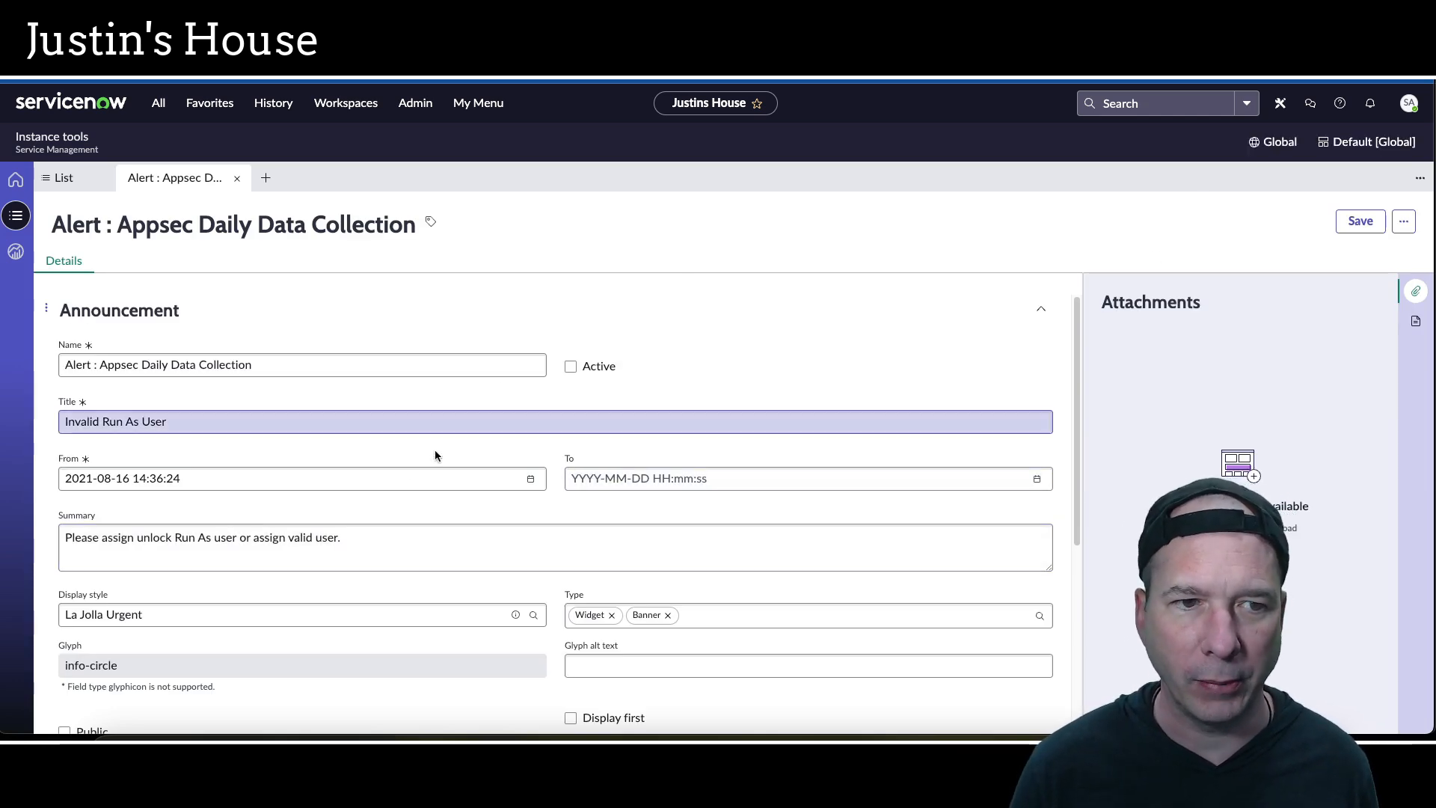
scroll("down", 3)
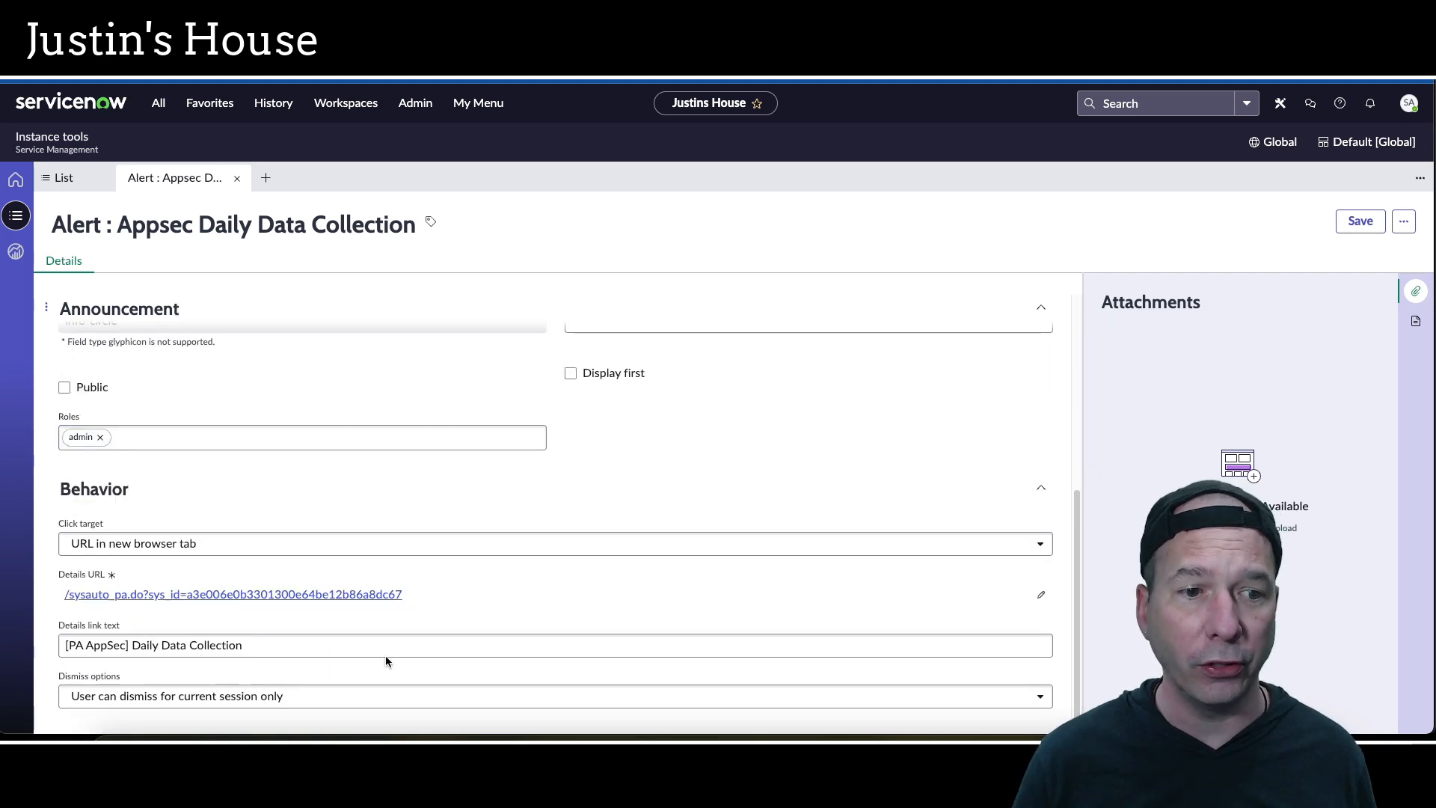
scroll("up", 3)
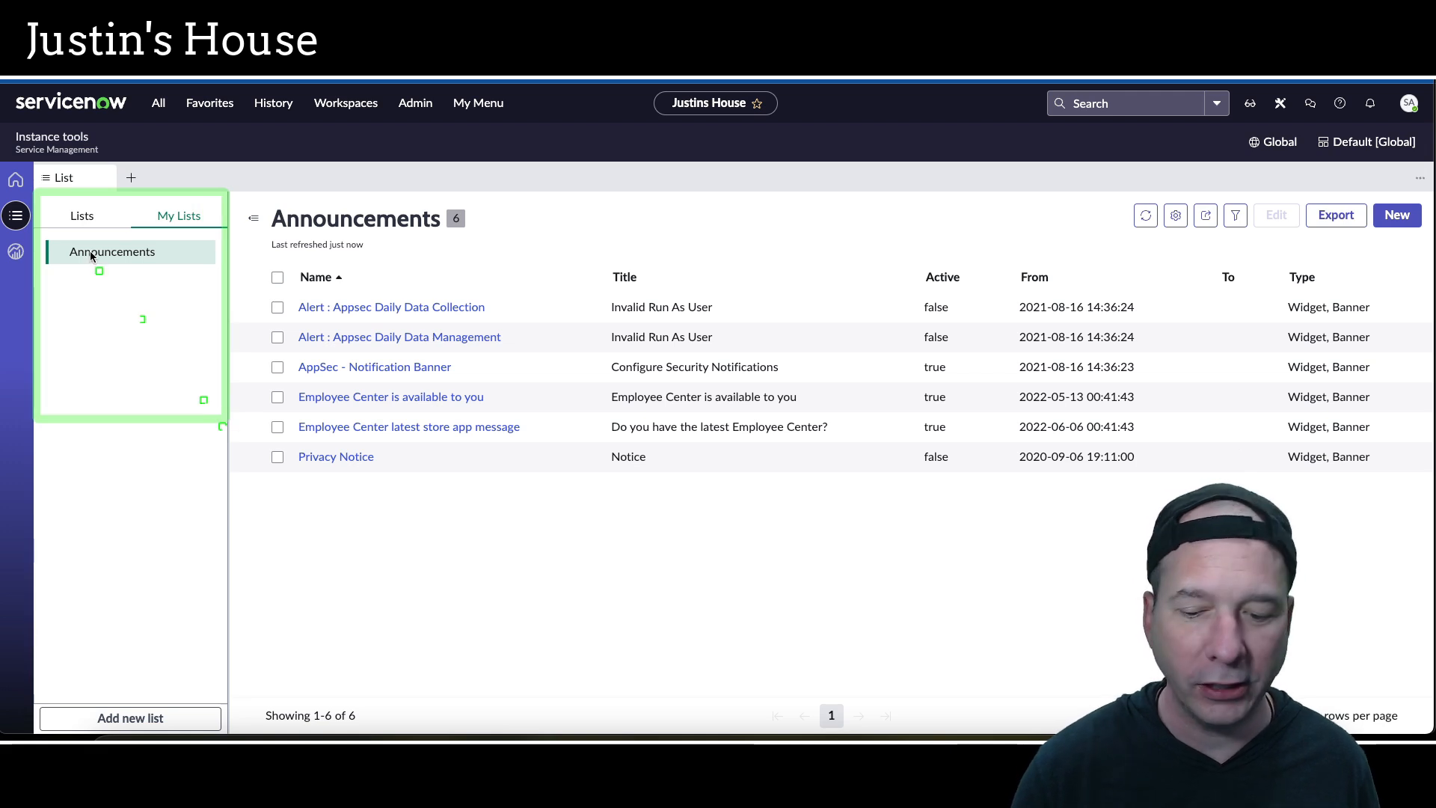
right_click(111, 251)
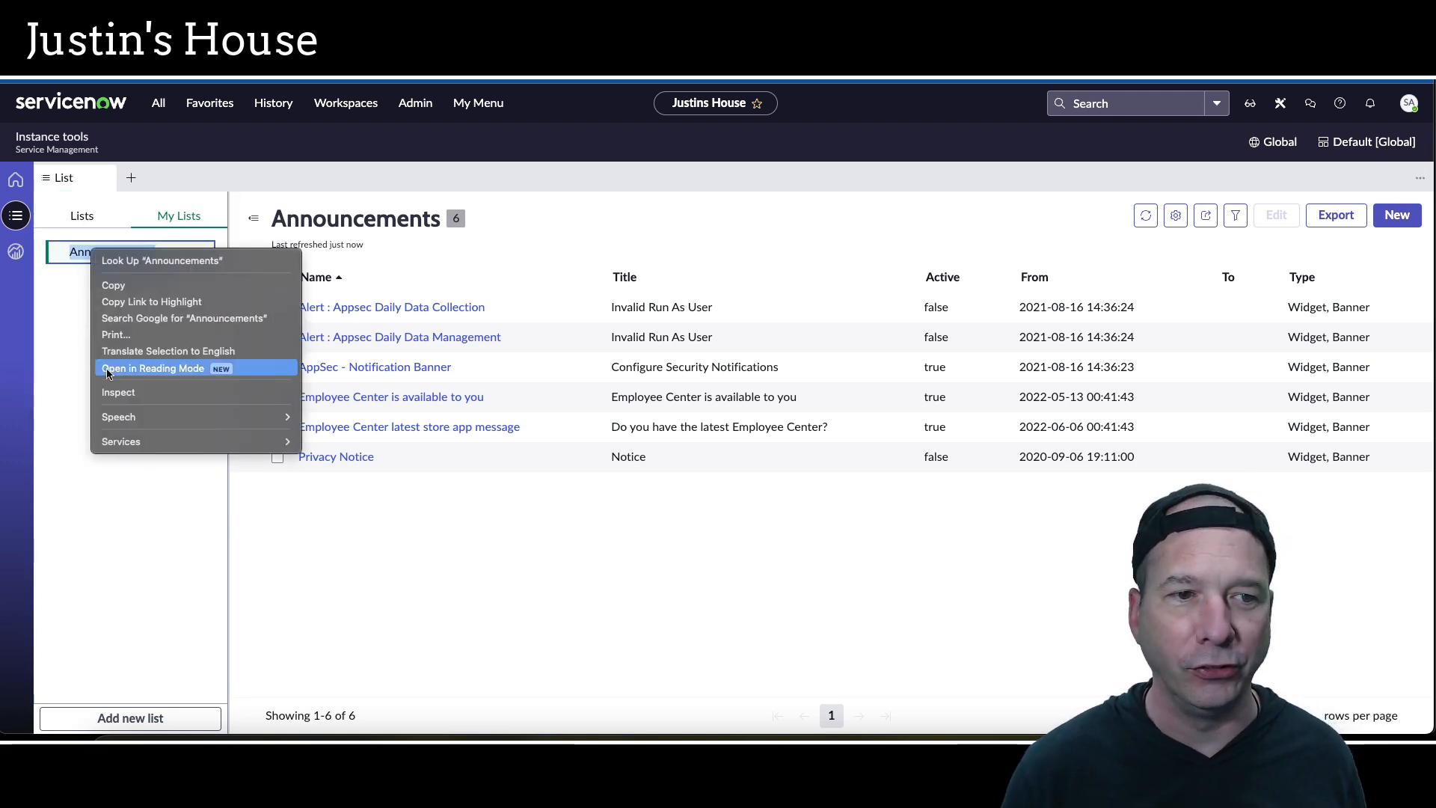
left_click(129, 718)
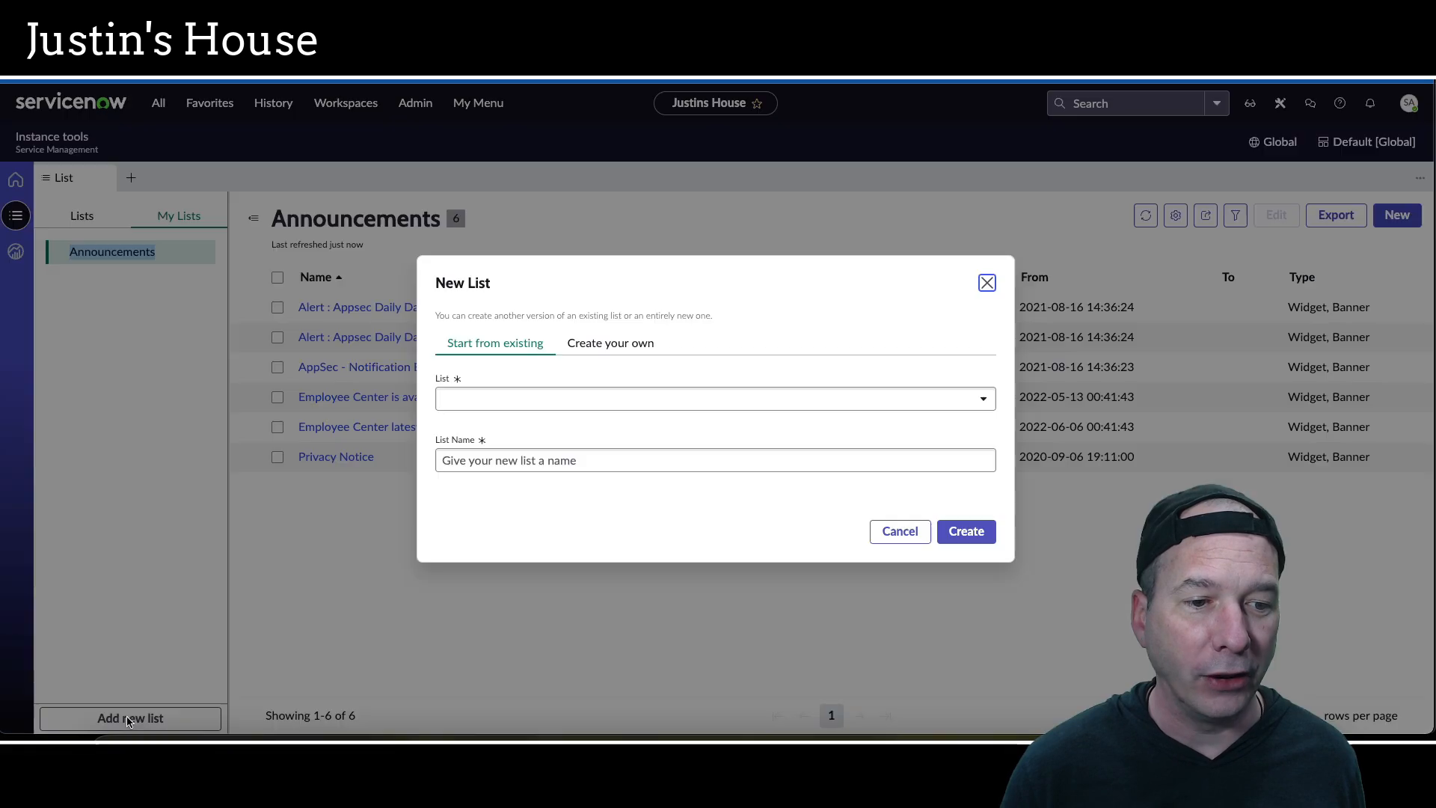
left_click(899, 531)
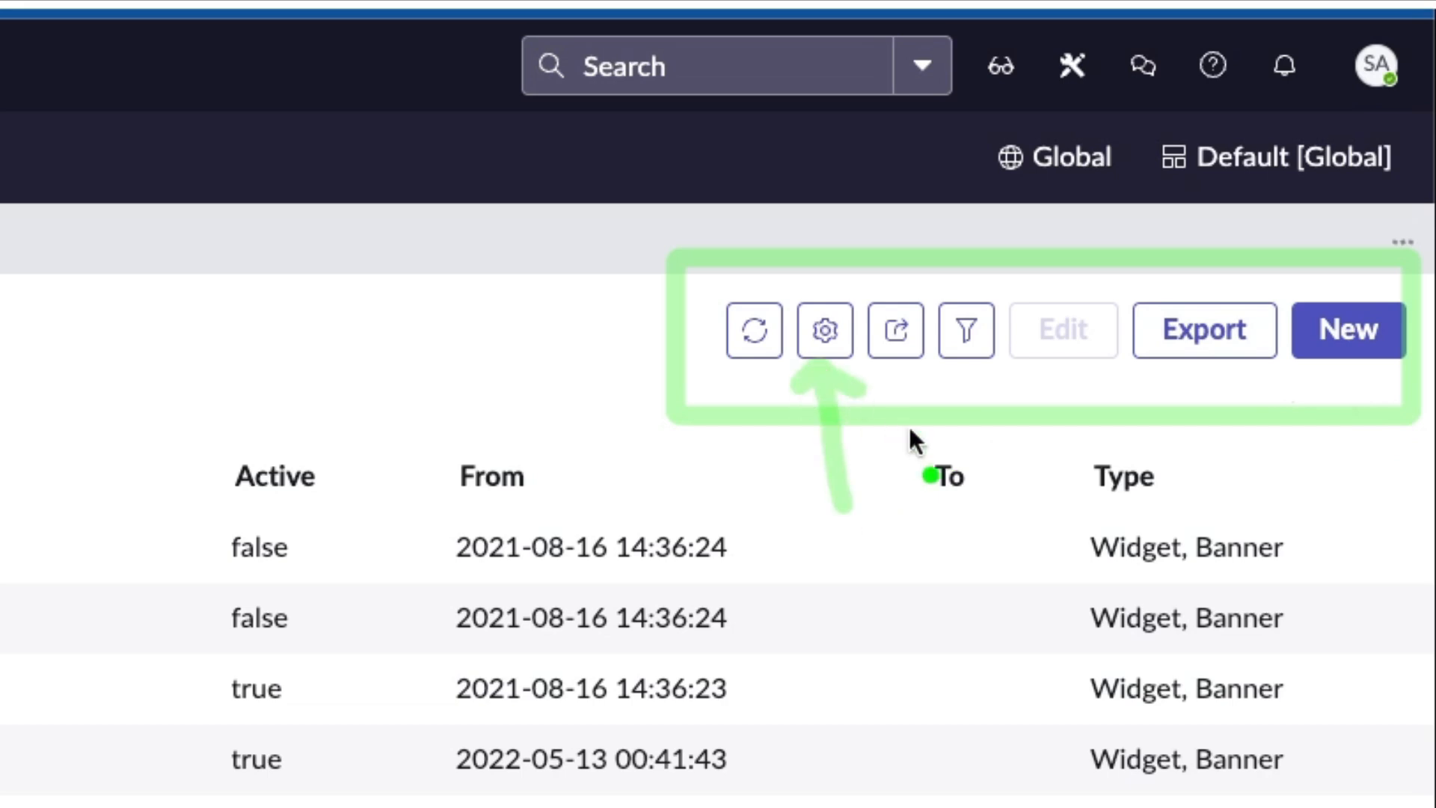
Delete the Announcements list through the list settings gear and confirm.
left_click(823, 330)
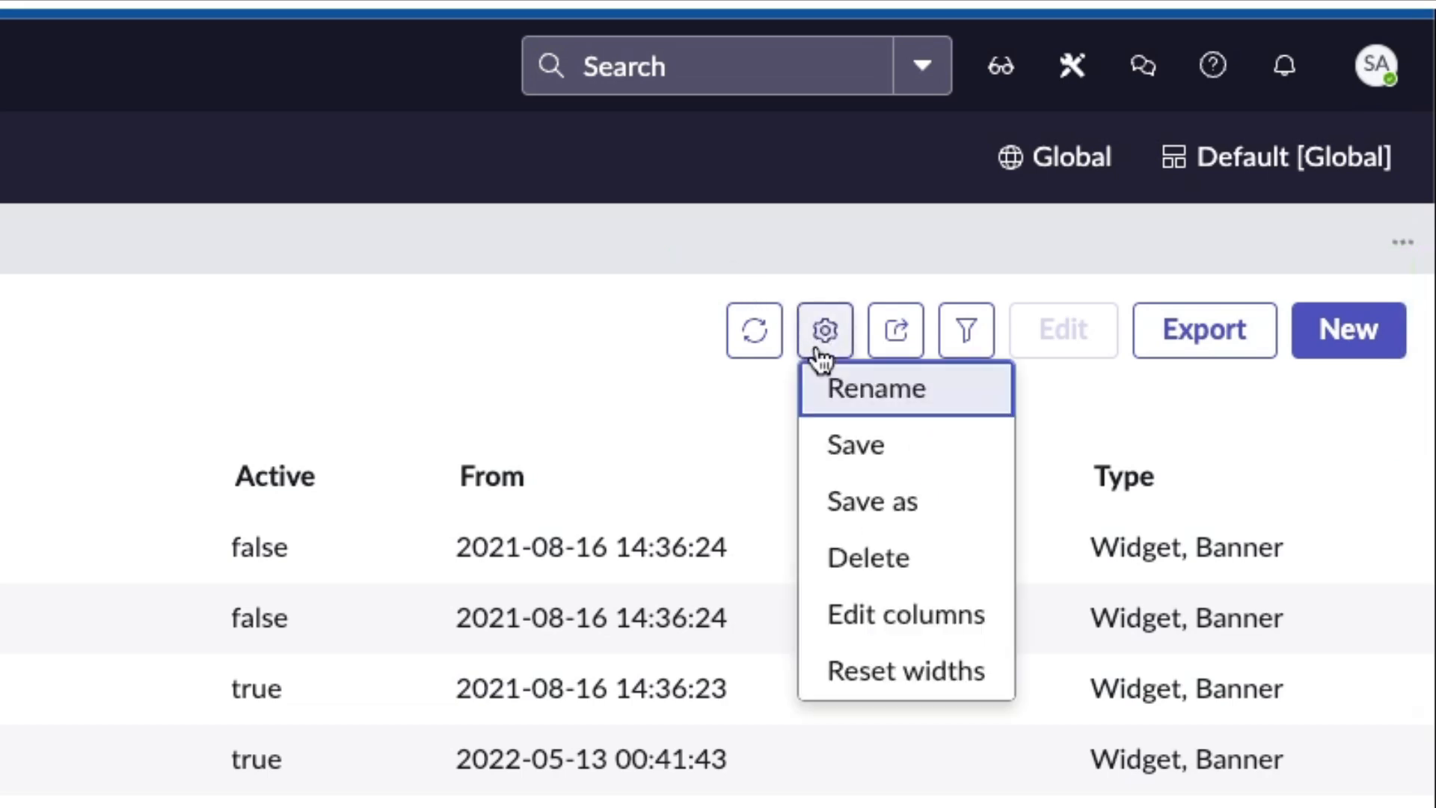
left_click(866, 558)
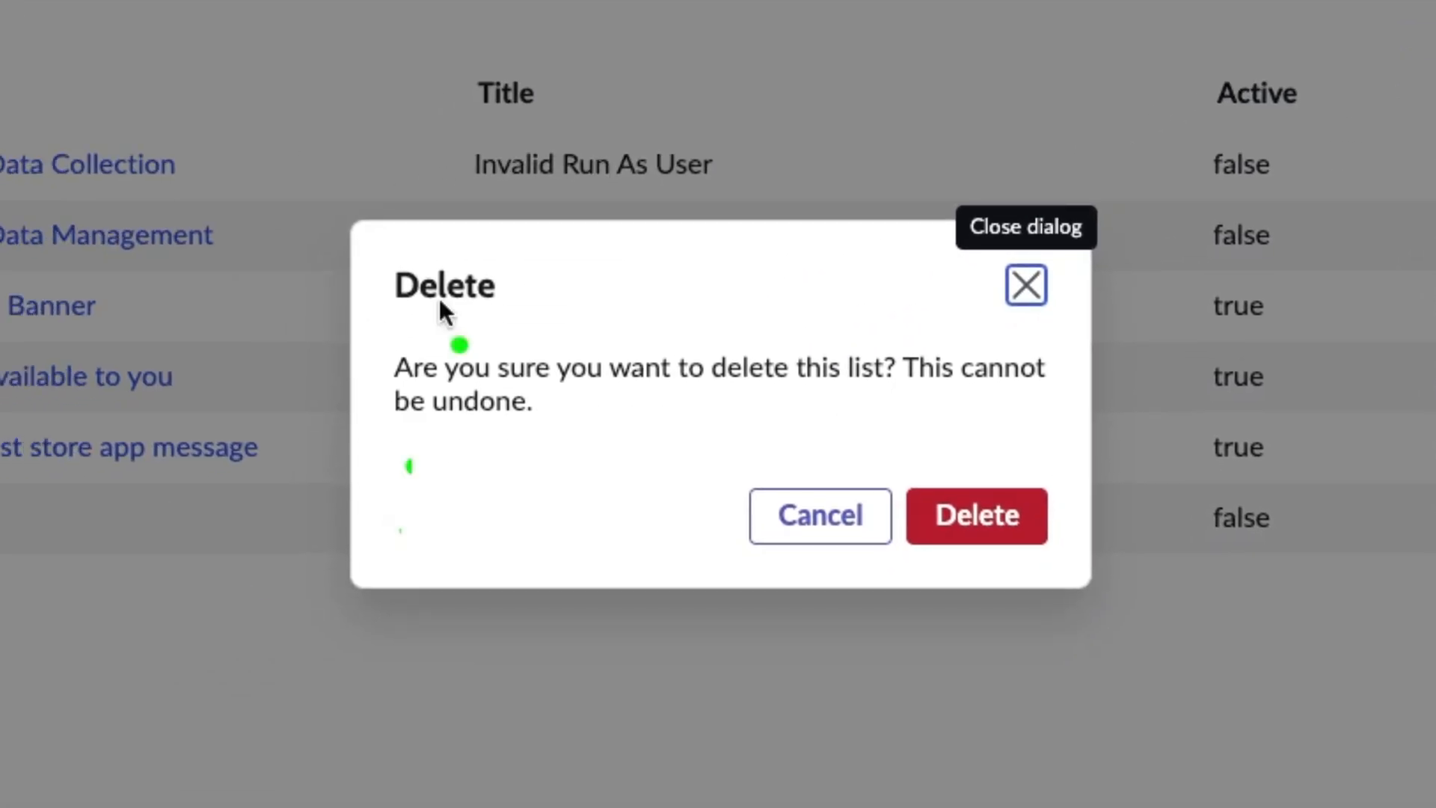
mouse_move(996, 597)
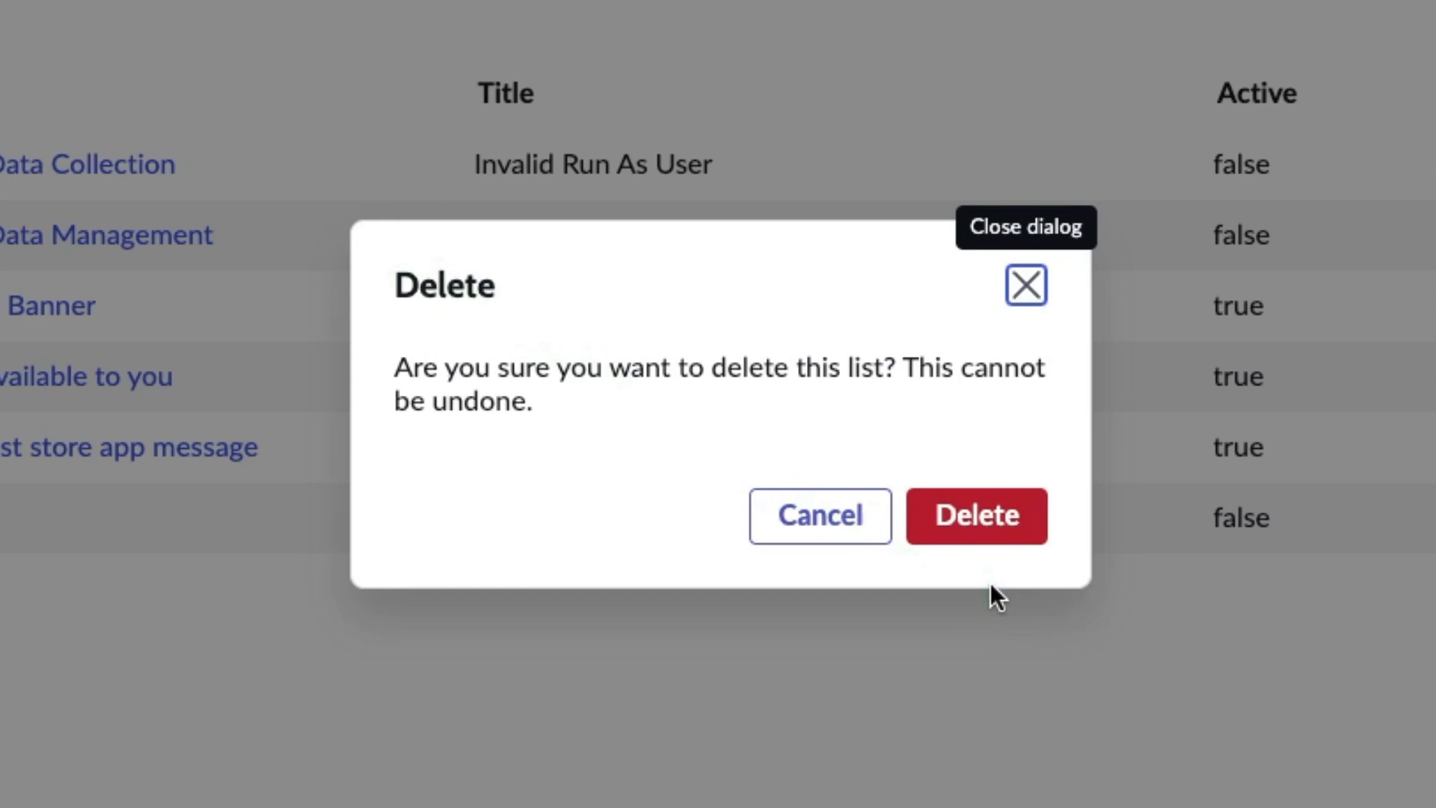
mouse_move(362, 227)
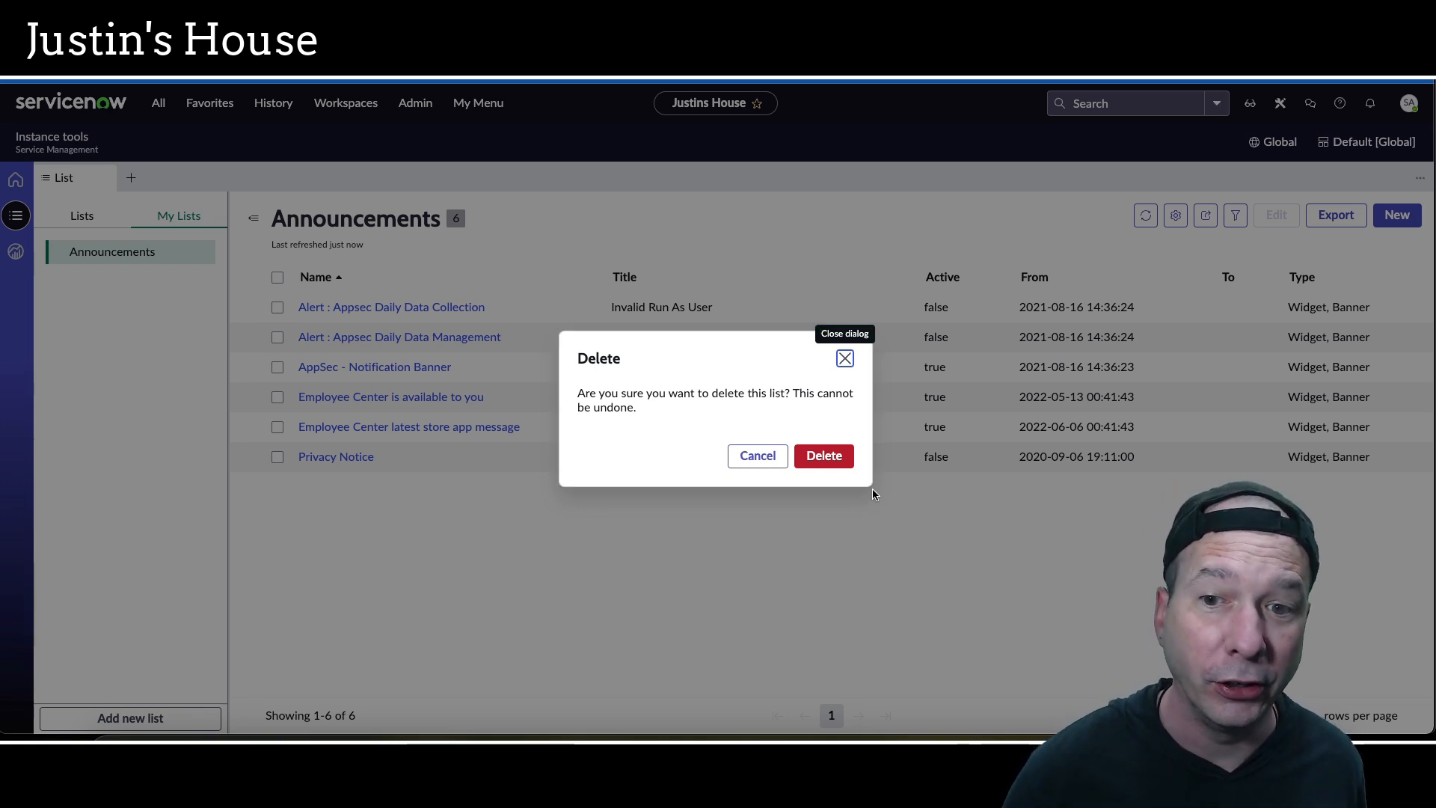
left_click(757, 454)
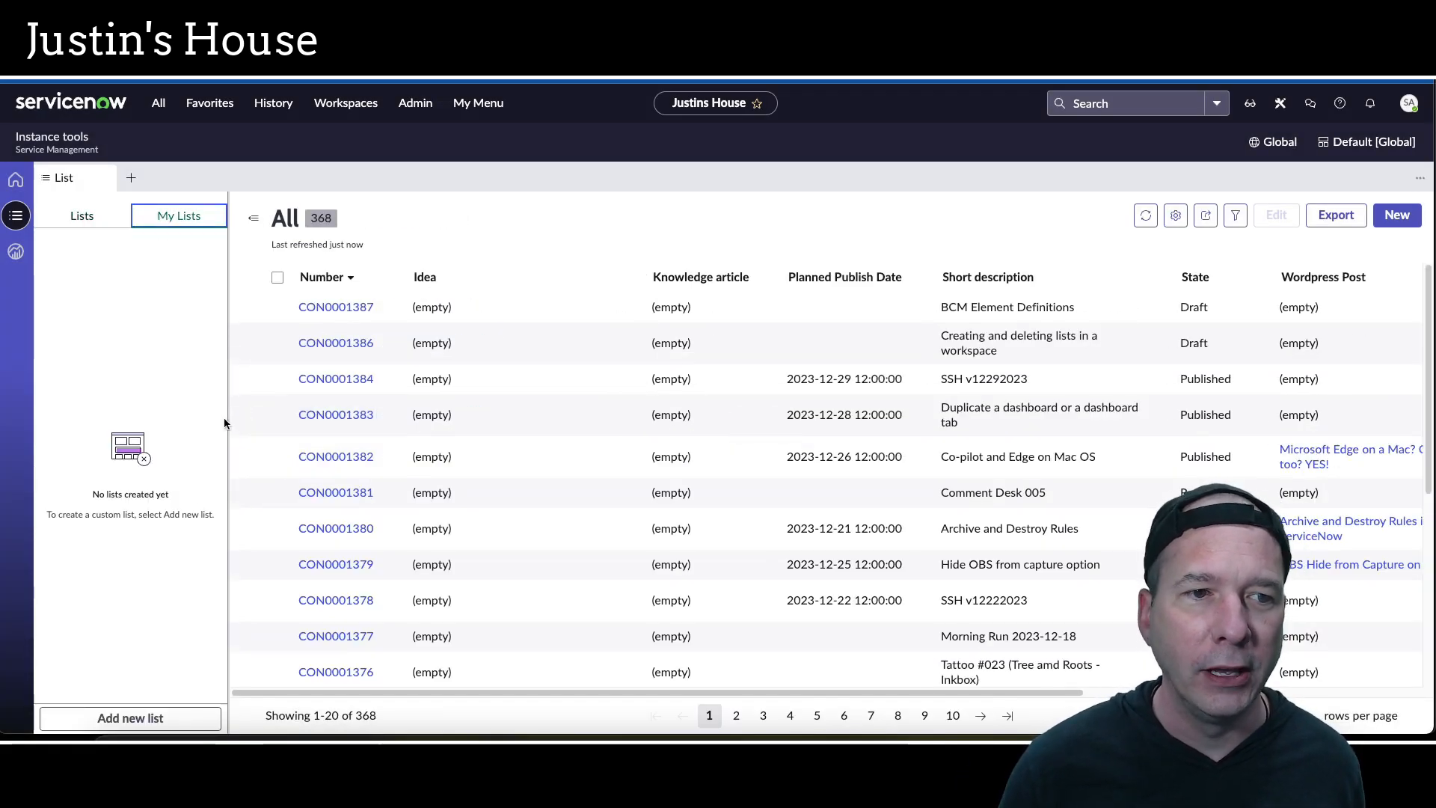
mouse_move(137, 691)
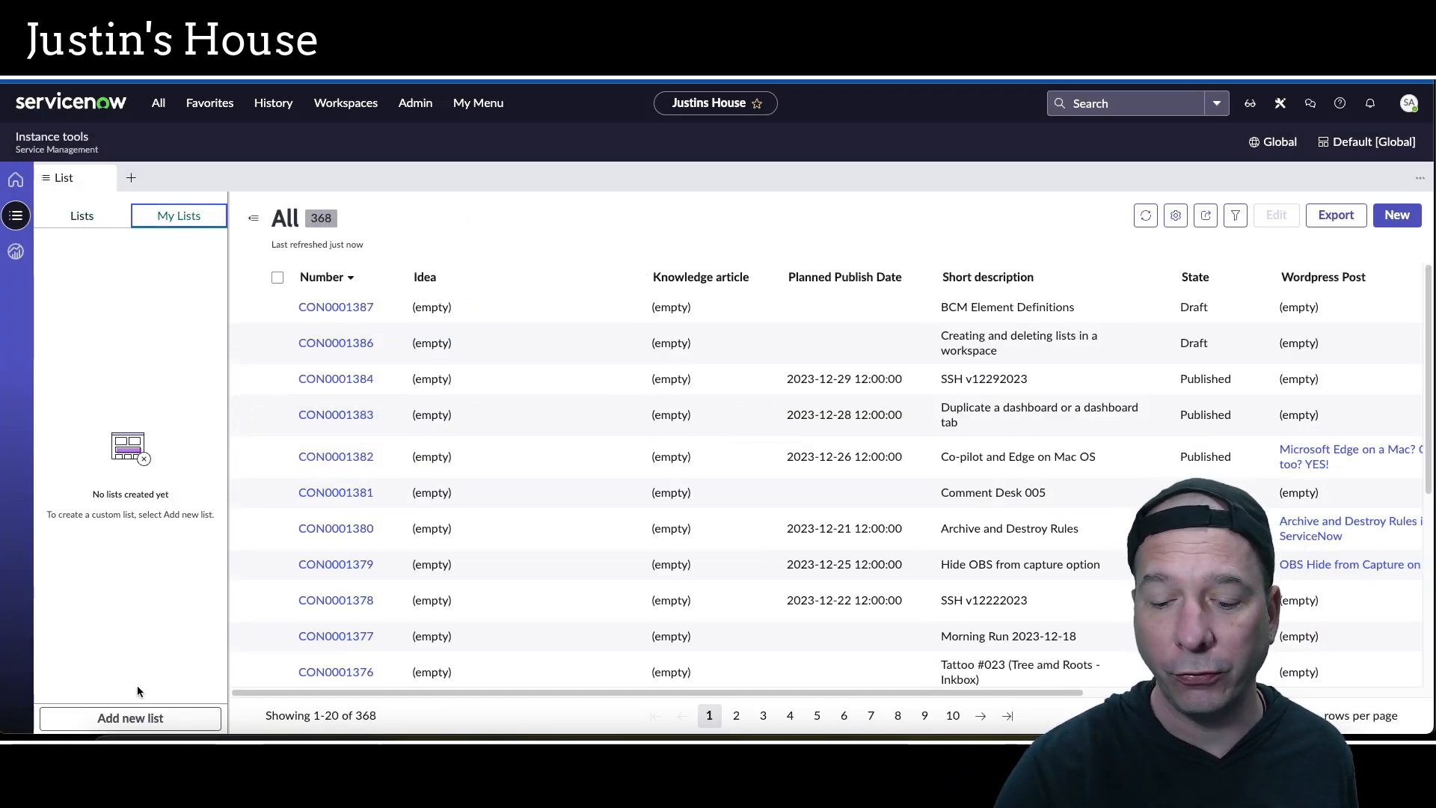